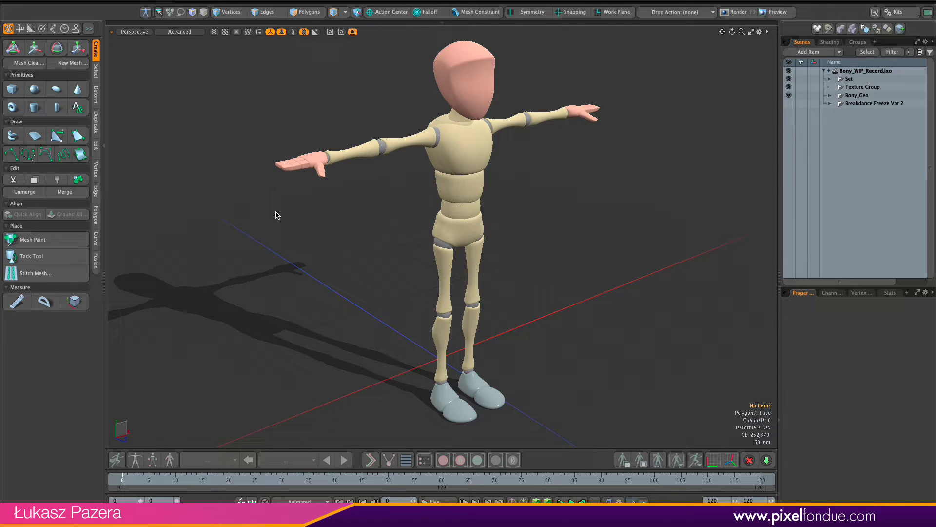
mouse_move(431, 300)
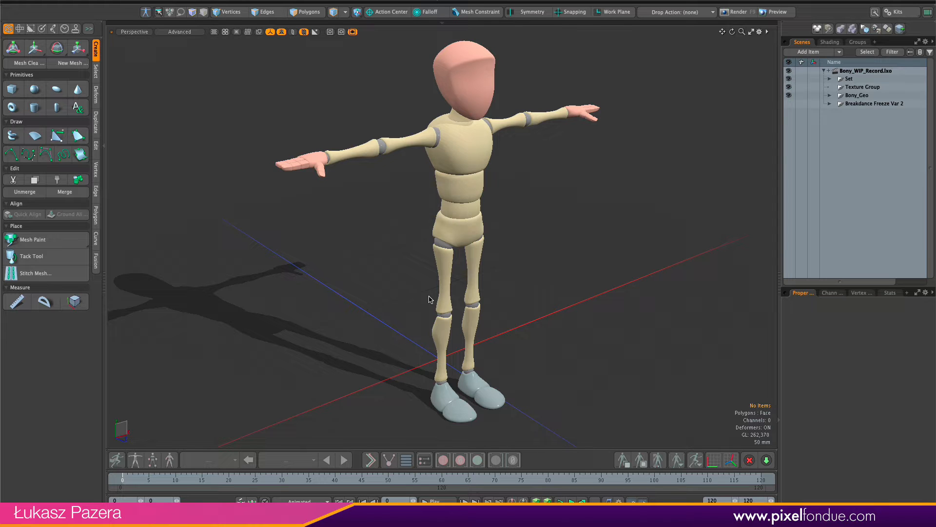
mouse_move(465, 310)
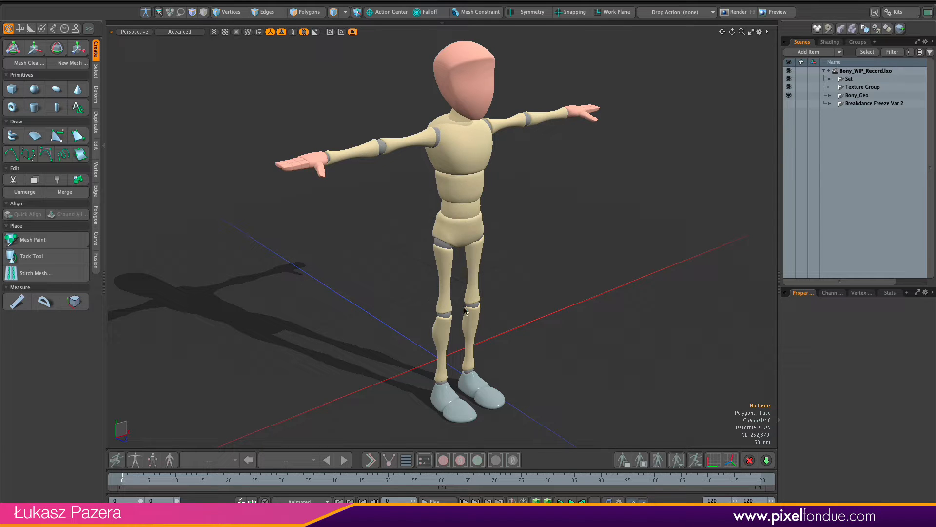
mouse_move(738, 442)
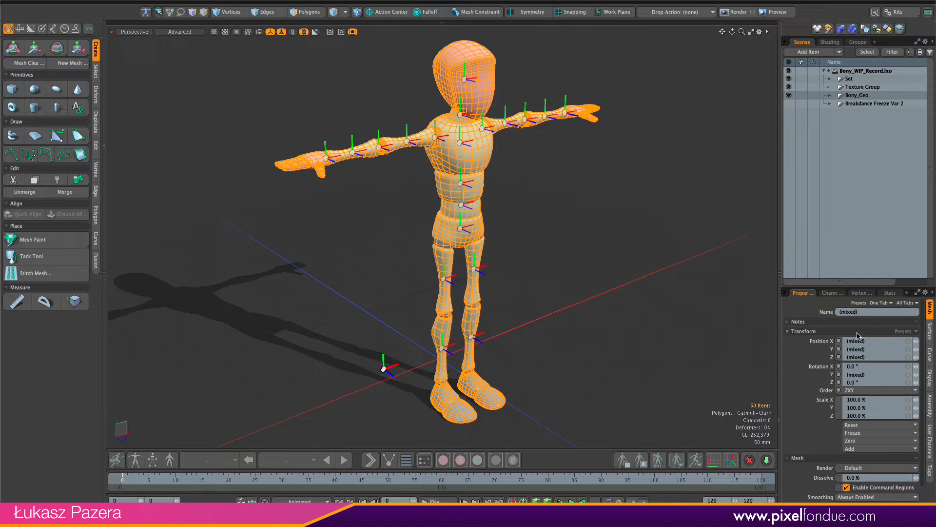
Step: Lower the Catmull-Clark subdivision level of all mannequin meshes from 2 to 1
left_click(930, 317)
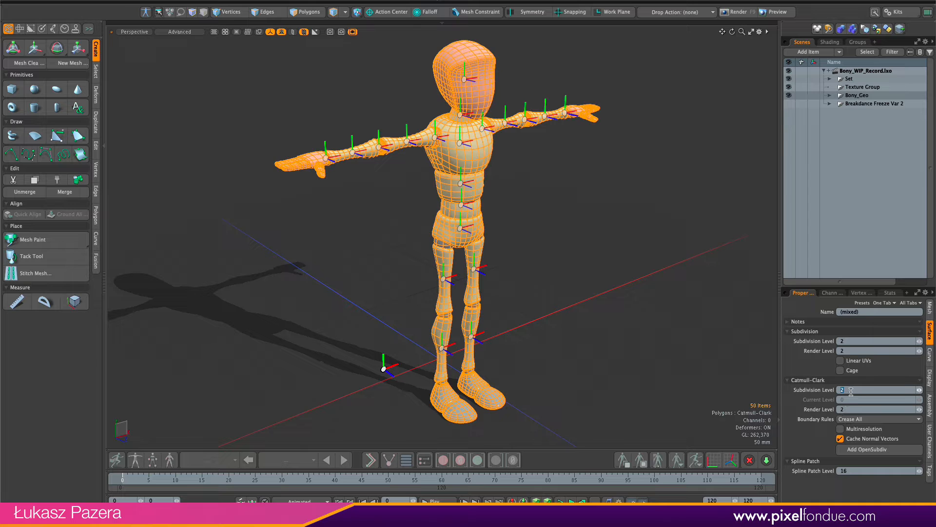
left_click(843, 390)
type("1")
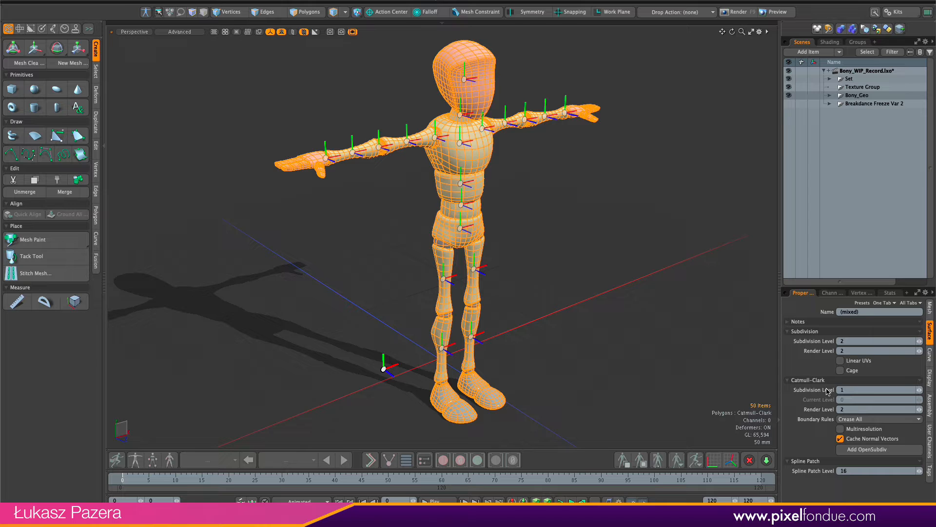
mouse_move(741, 439)
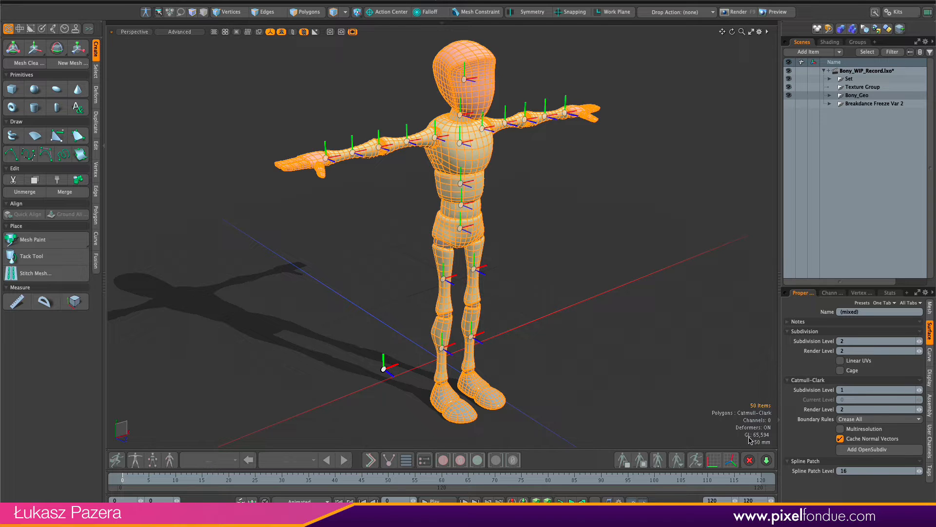
mouse_move(630, 307)
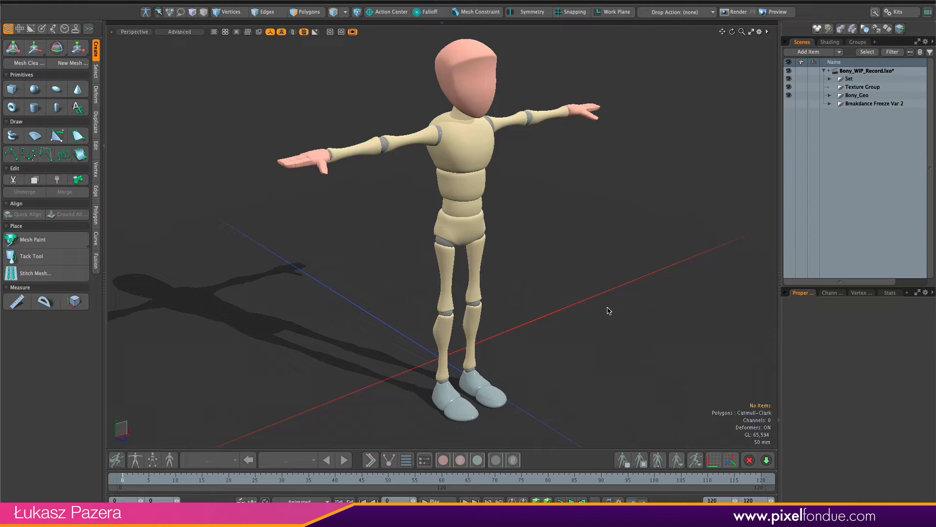
mouse_move(590, 298)
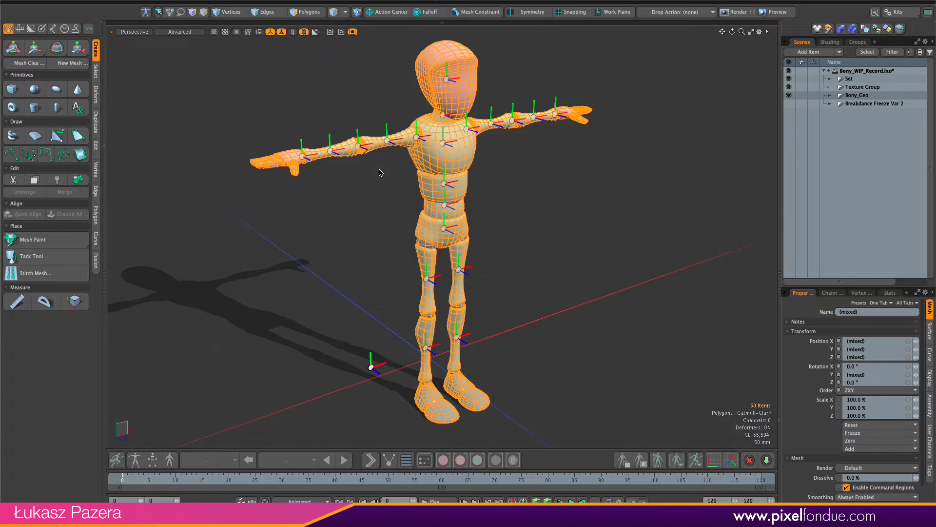
Step: Center the mannequin's polygons on X and Z using Edit-tab Center tools
left_click(306, 11)
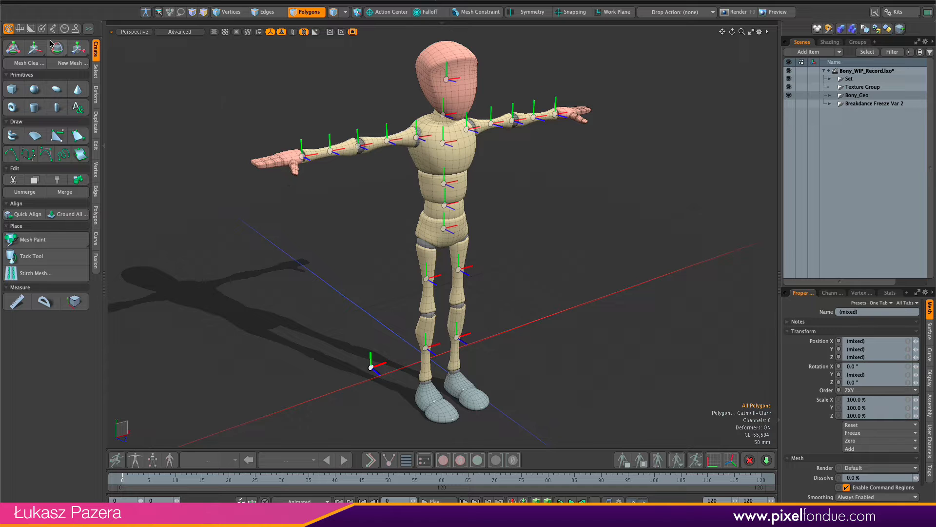
mouse_move(98, 142)
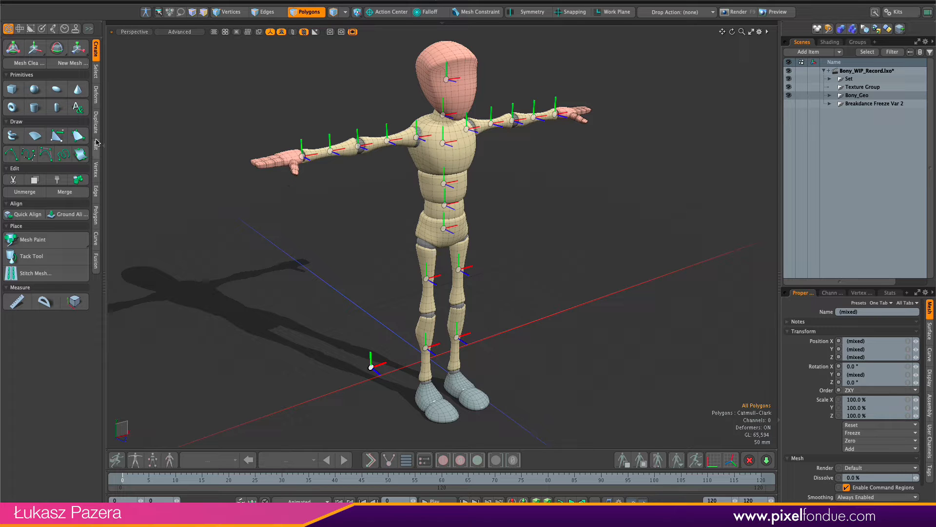
left_click(96, 145)
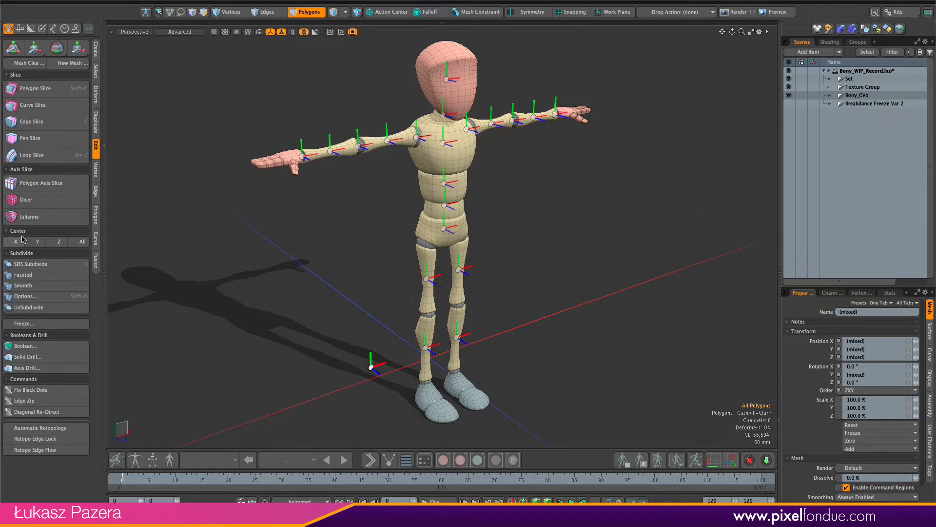
left_click(14, 242)
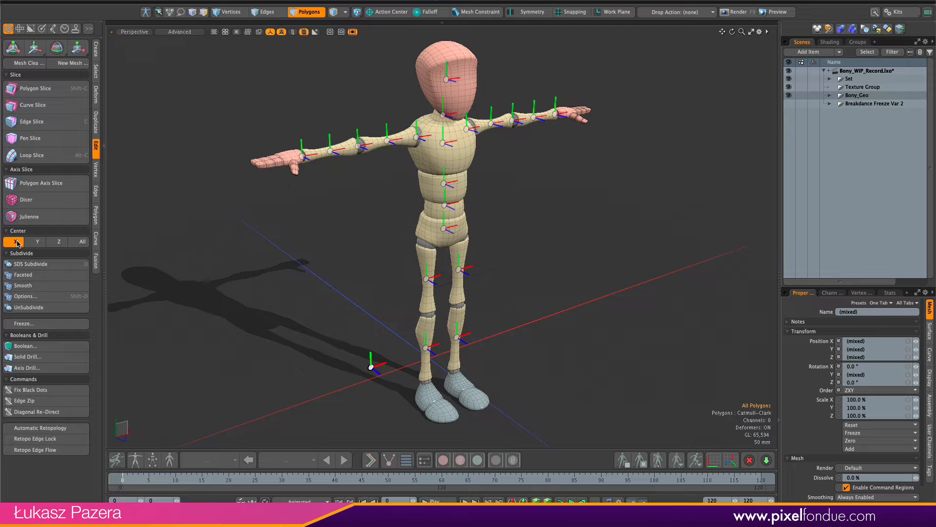
left_click(58, 242)
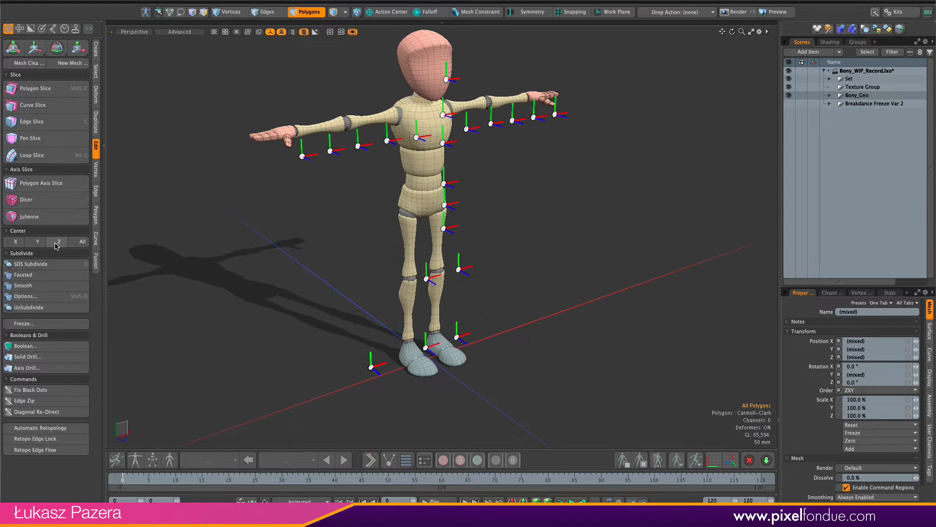
left_click(228, 11)
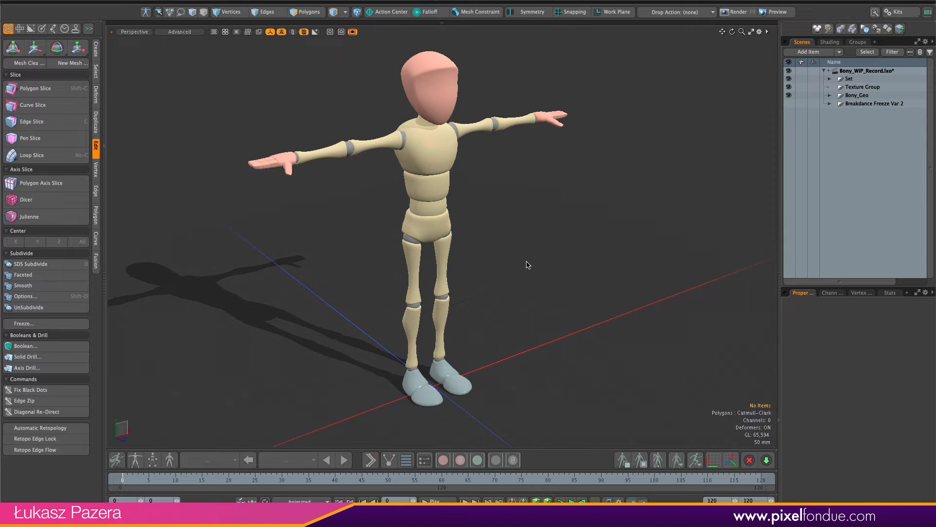
mouse_move(517, 286)
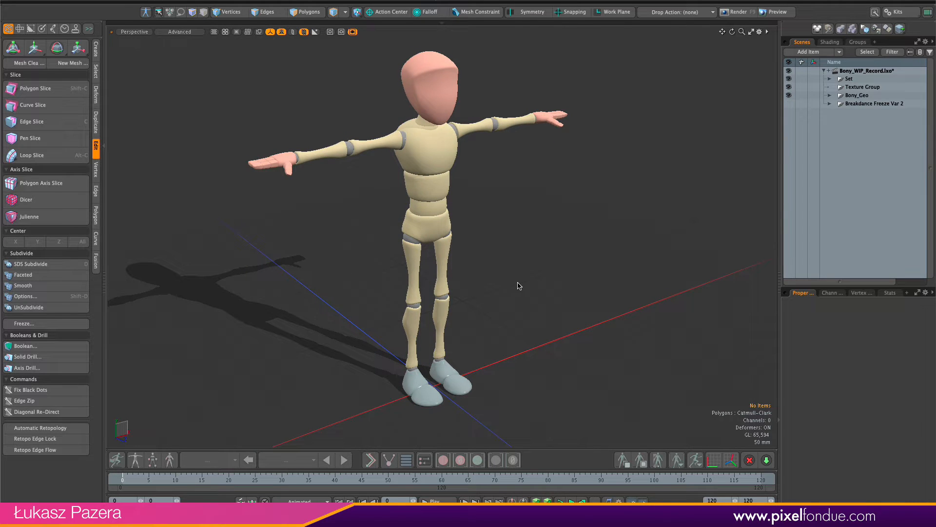
mouse_move(518, 244)
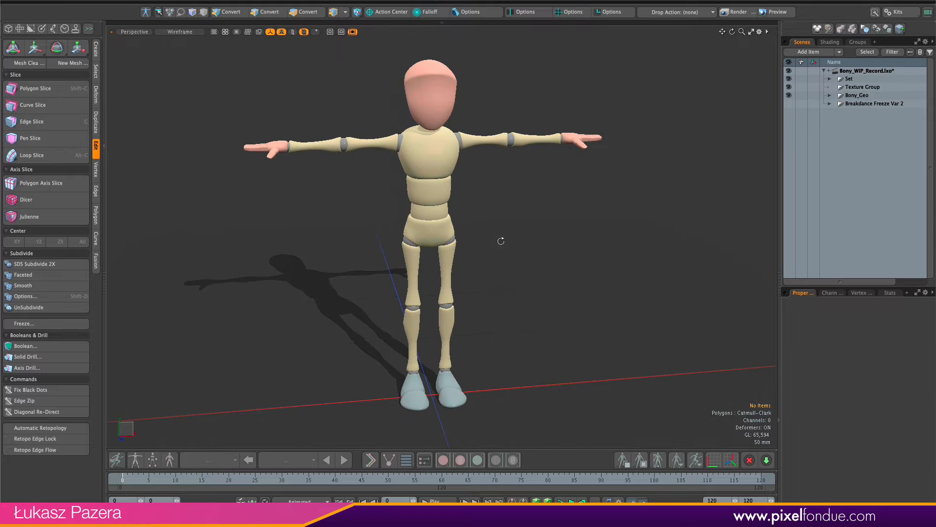
left_click_drag(501, 240, 505, 243)
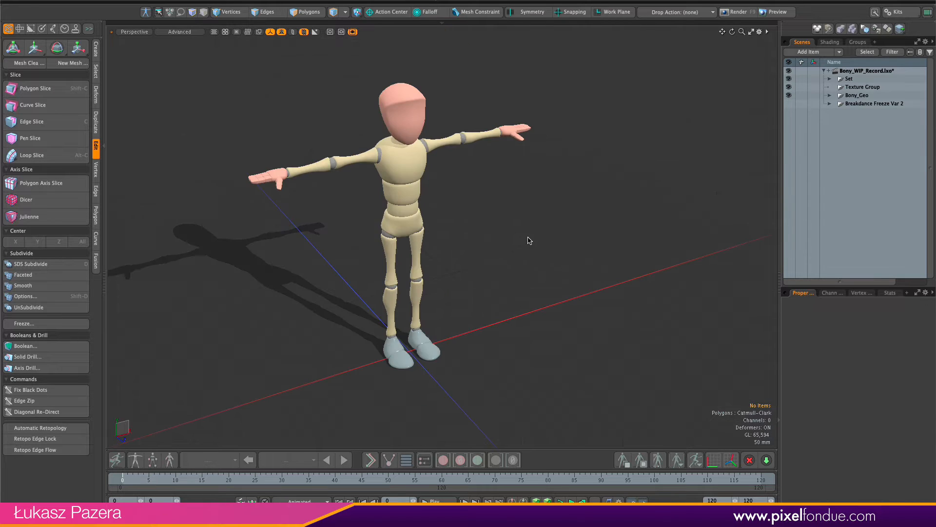
Step: Open Rig Presets in the Setup layout, move it beside the viewport, pick Retarget Biped
left_click(51, 30)
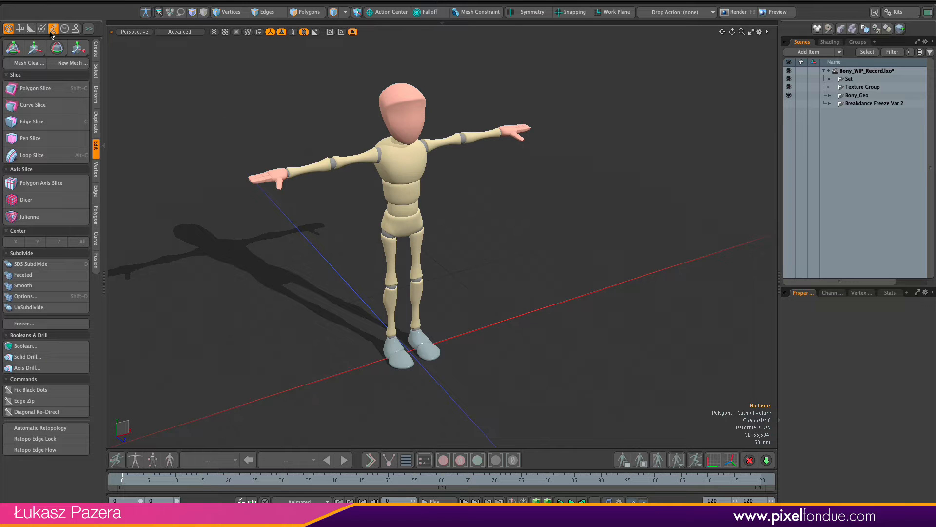
left_click(50, 28)
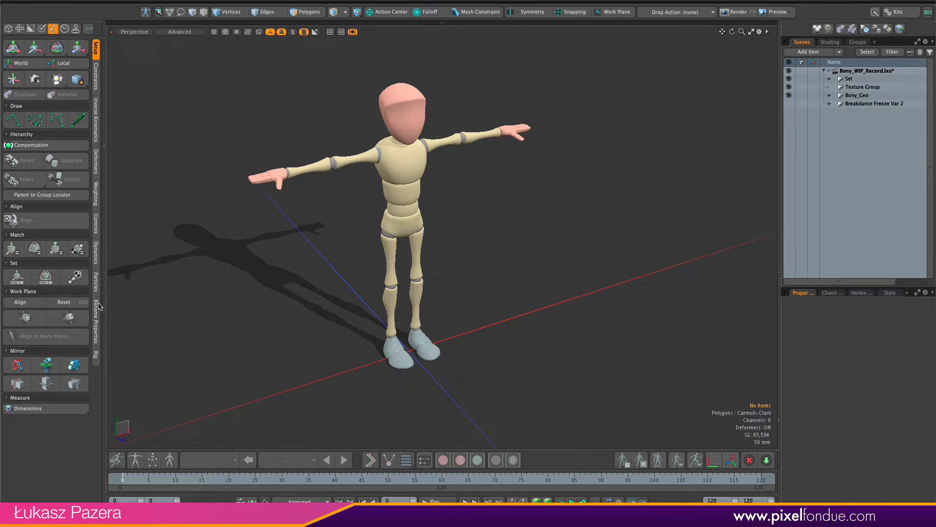
left_click(96, 354)
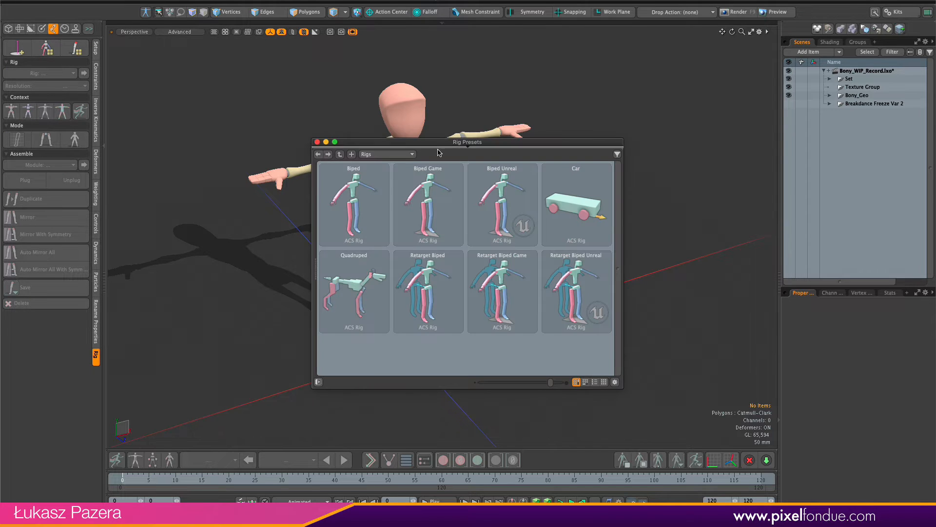
left_click_drag(467, 142, 724, 146)
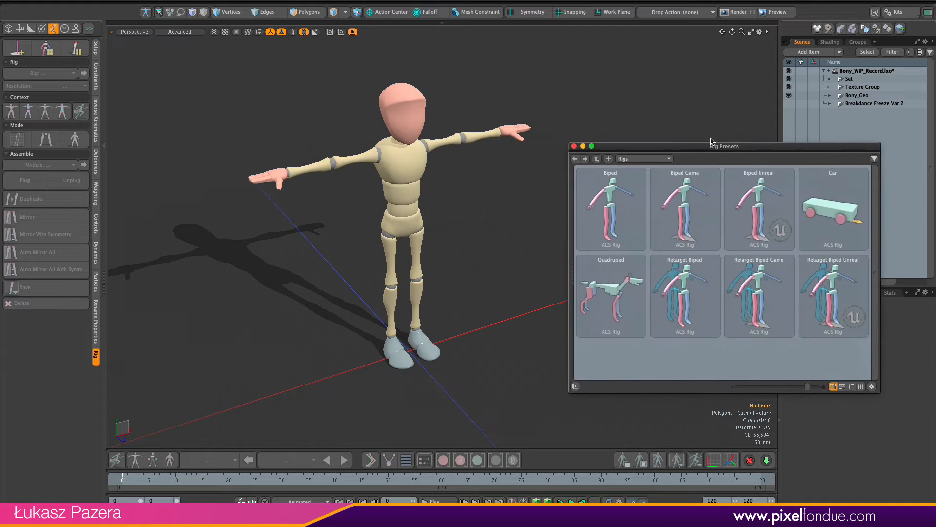
left_click_drag(724, 146, 756, 106)
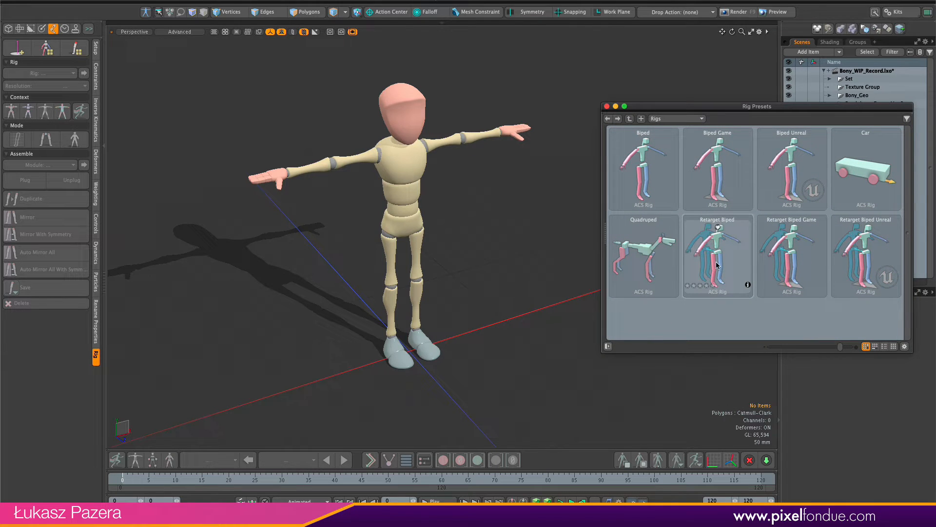
left_click(718, 256)
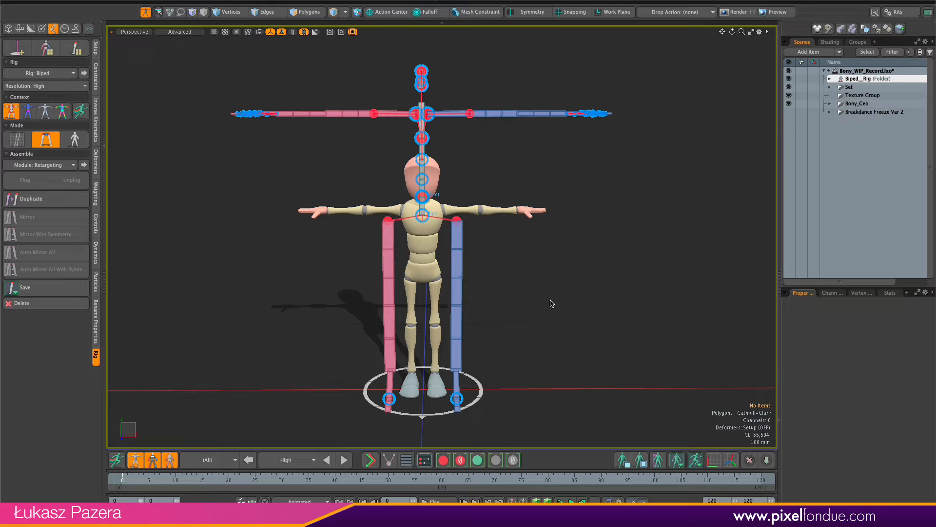
mouse_move(799, 123)
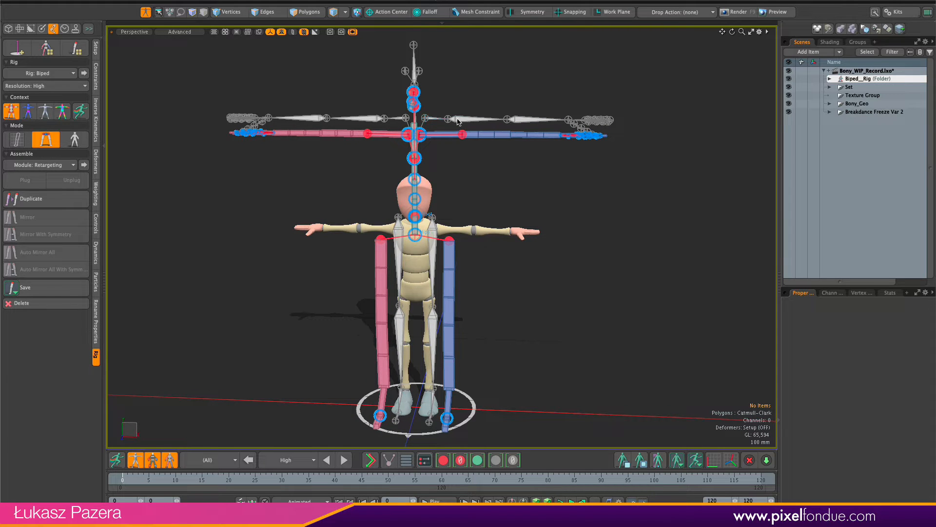
mouse_move(473, 166)
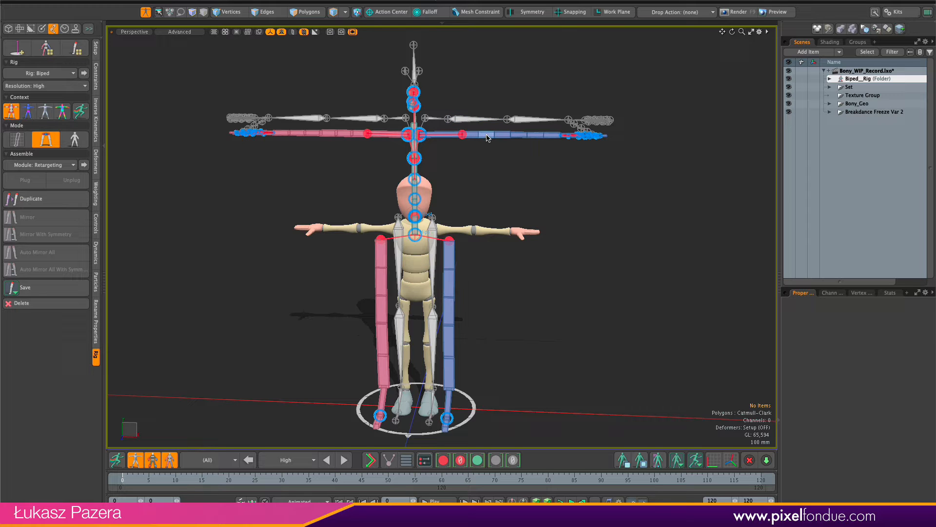
Step: Add the Retarget Biped rig to the scene over the mannequin
left_click(180, 31)
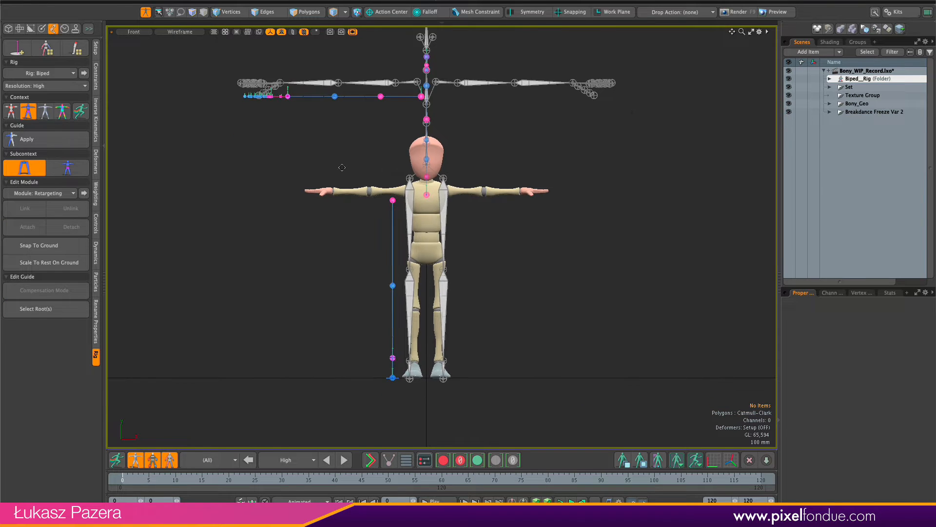
Step: Scale the whole biped guide to 105% with Resize Guide in Guide context
left_click(67, 168)
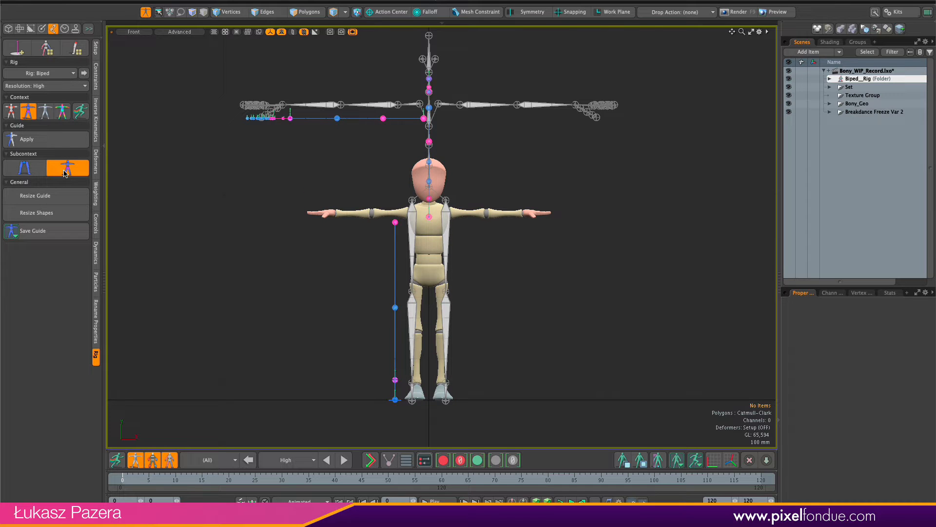
left_click(35, 195)
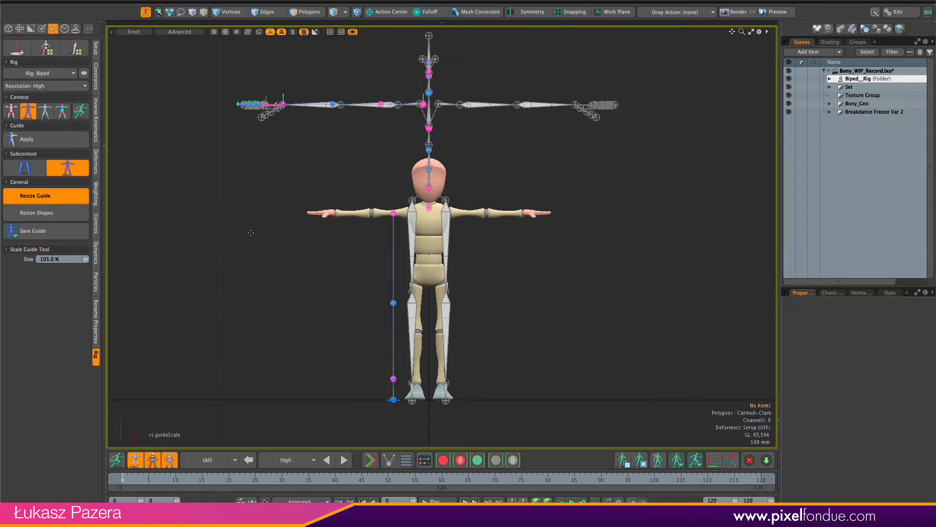
left_click(35, 195)
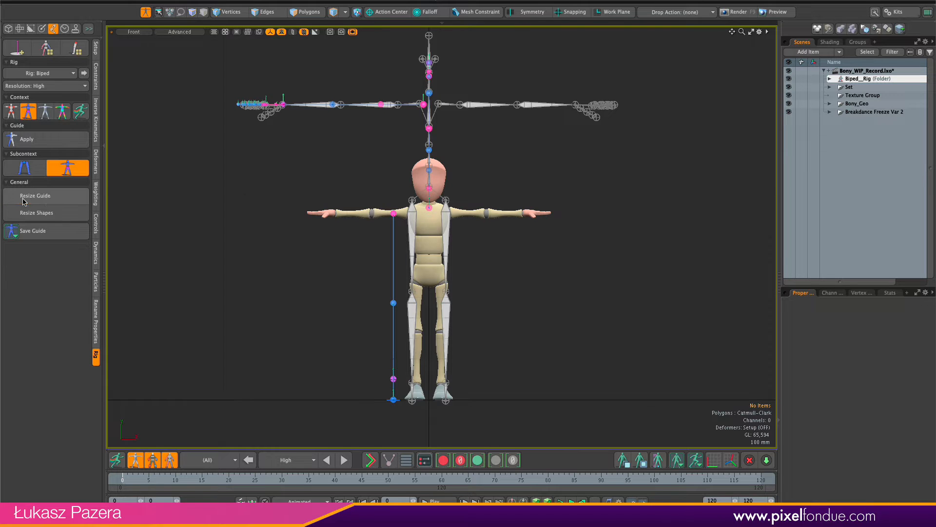
left_click(26, 139)
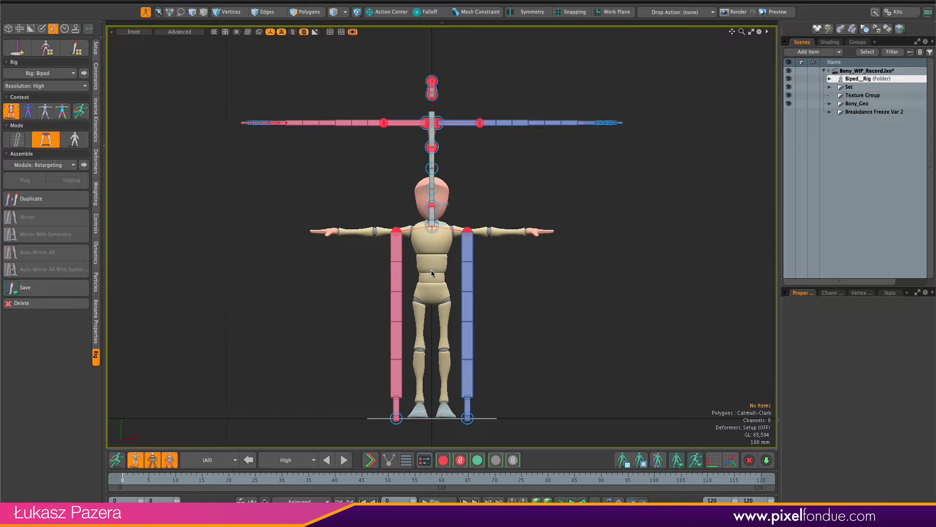
Step: Select Bony_Geo in Polygons mode with the Action Center set to Screen
left_click(857, 104)
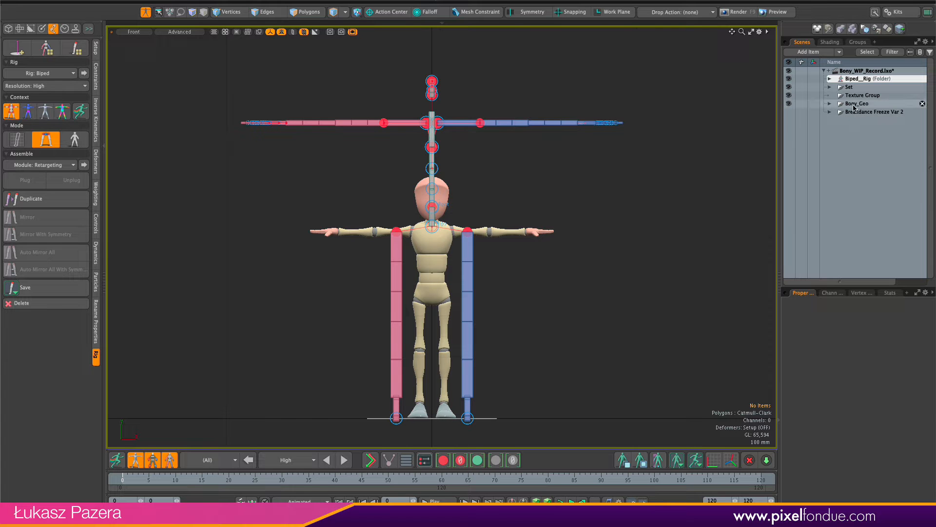
left_click(856, 103)
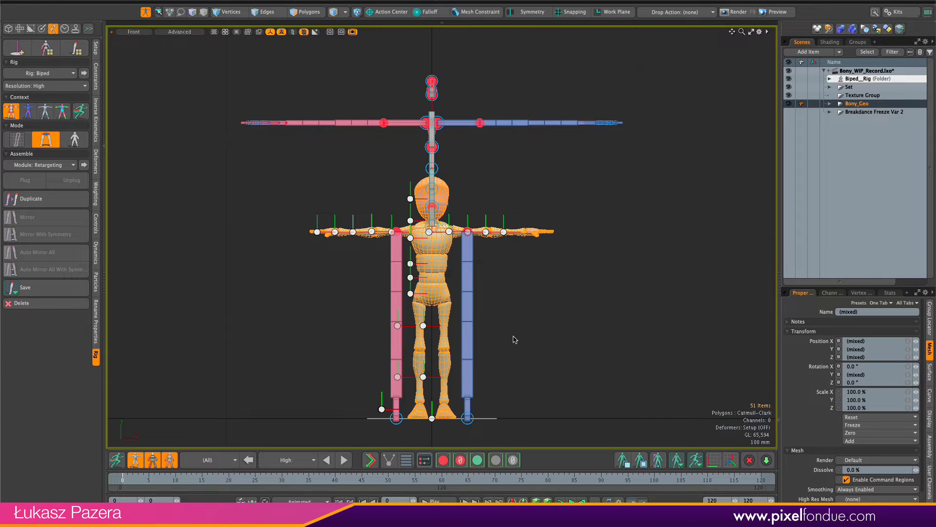
left_click(307, 11)
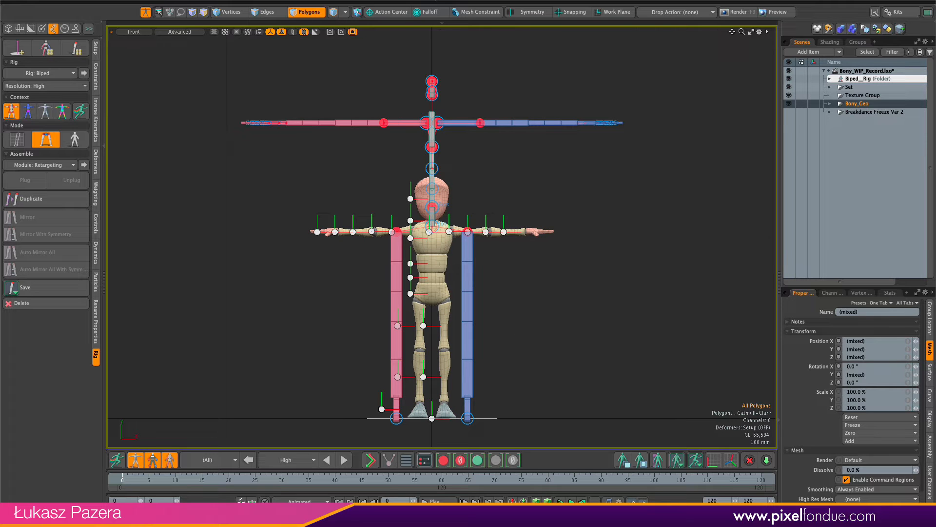
mouse_move(306, 12)
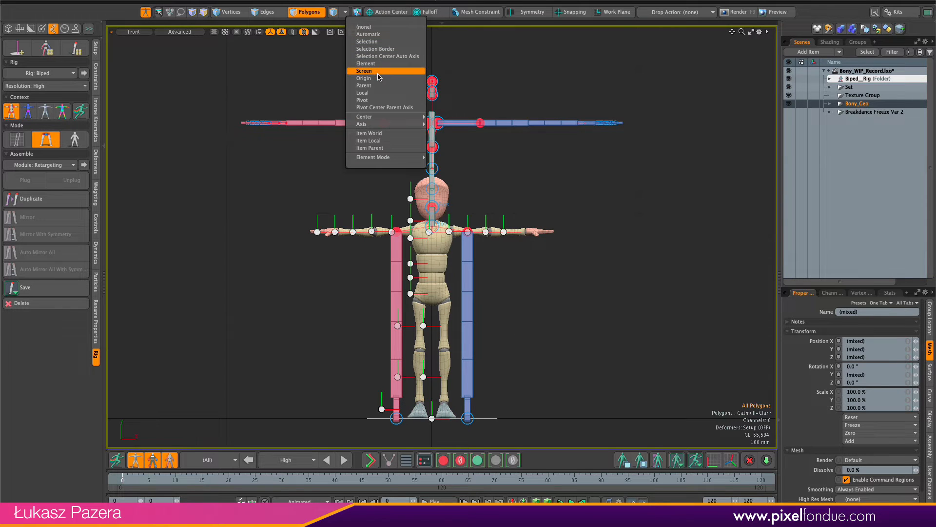
left_click(362, 78)
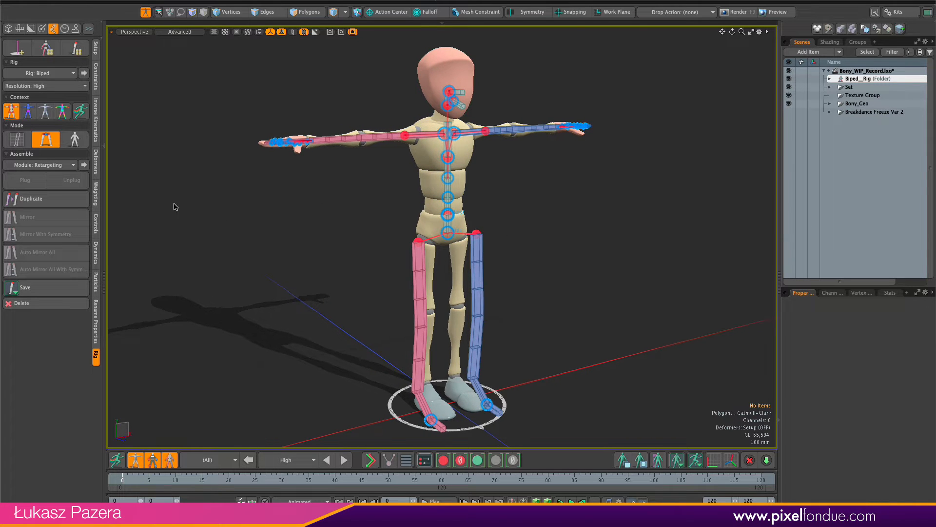
Step: Choose Base from the Assemble section's Module dropdown
left_click(11, 111)
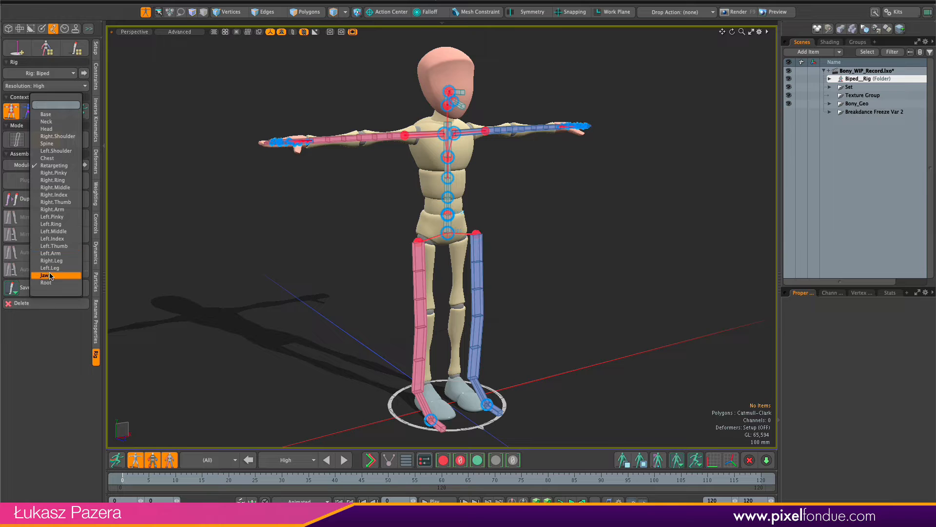
left_click(44, 275)
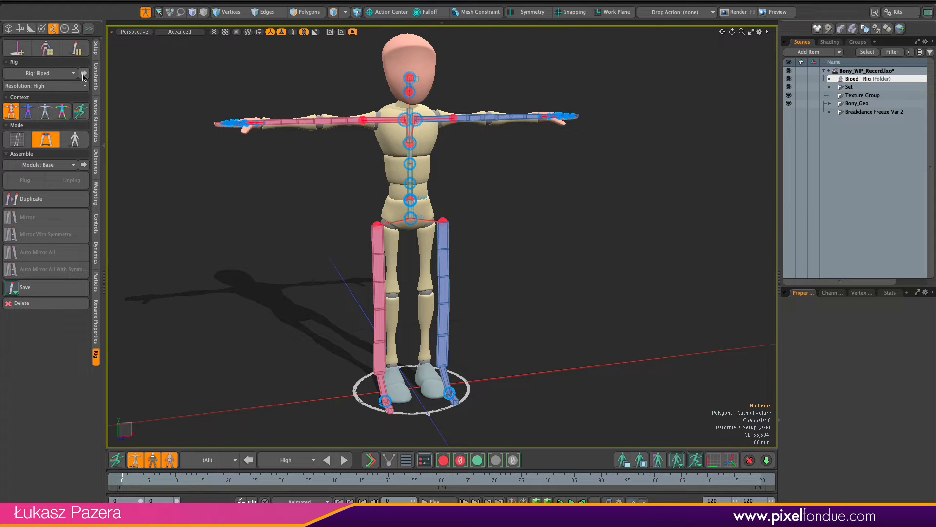
left_click(858, 78)
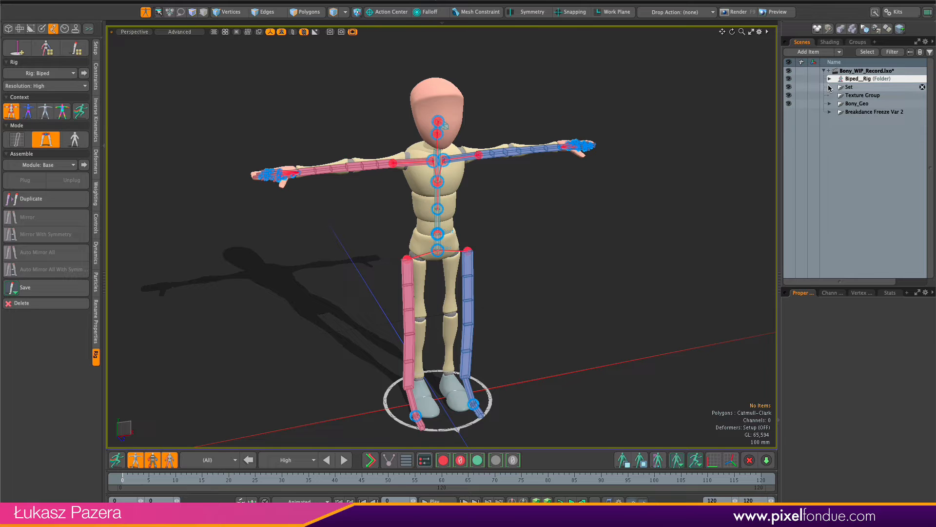
Step: Expand Biped_Rig in the Scene list, select the arm modules, then a leg module
left_click(829, 79)
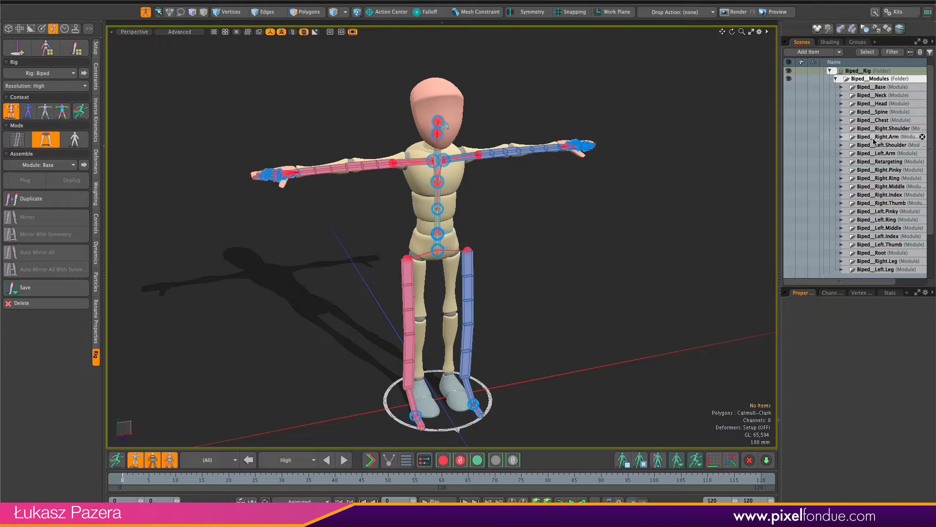
left_click(883, 152)
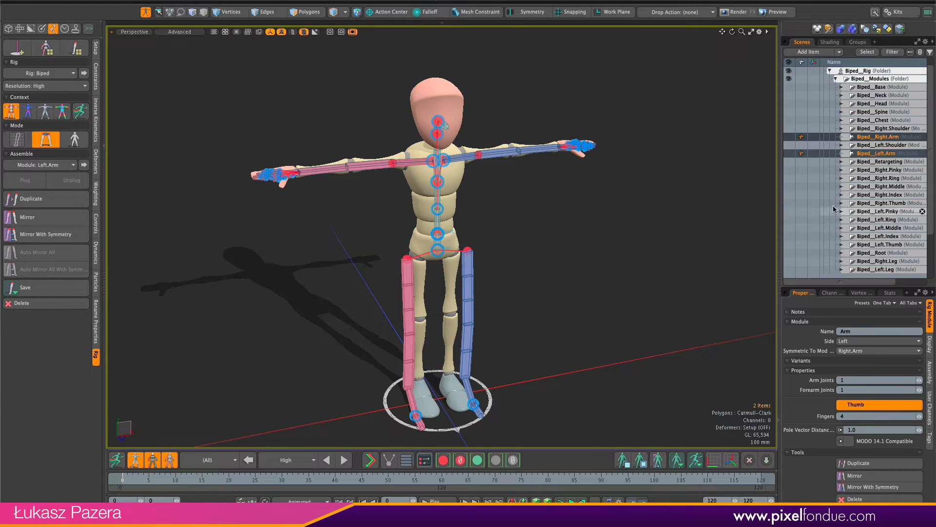
scroll("down", 3)
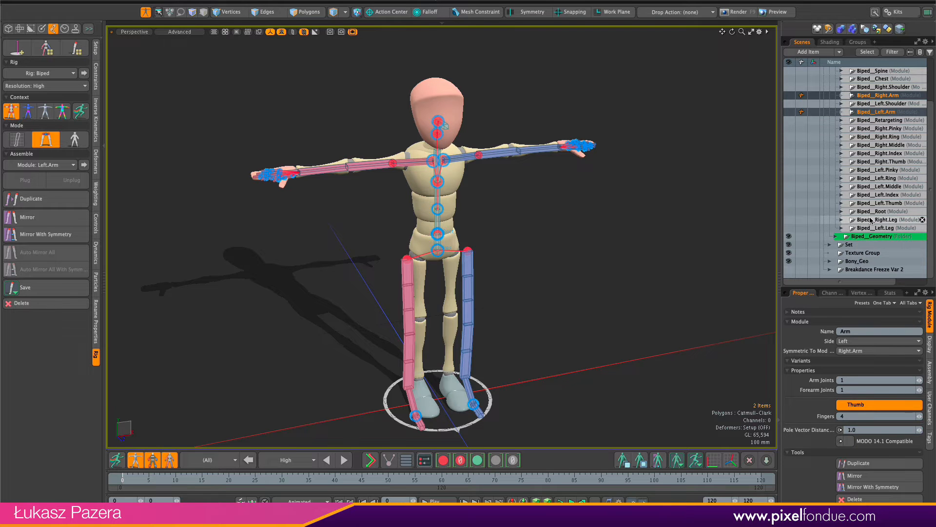
left_click(878, 227)
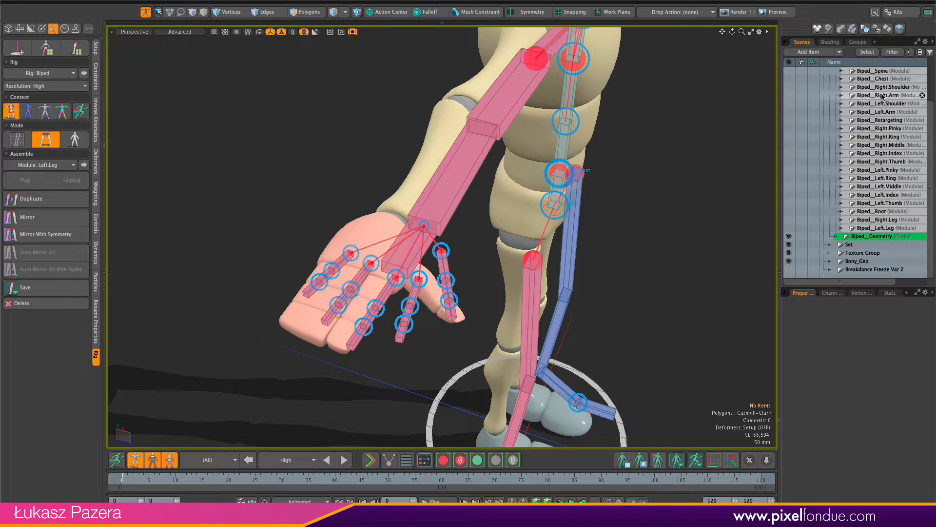
left_click(883, 111)
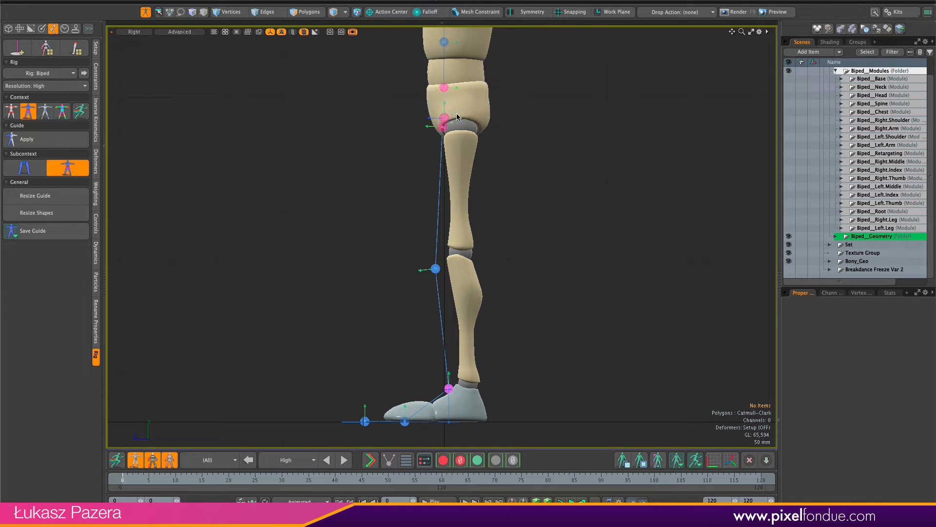
Step: Adjust the leg guide points in Right view to match the mannequin's leg
left_click(444, 118)
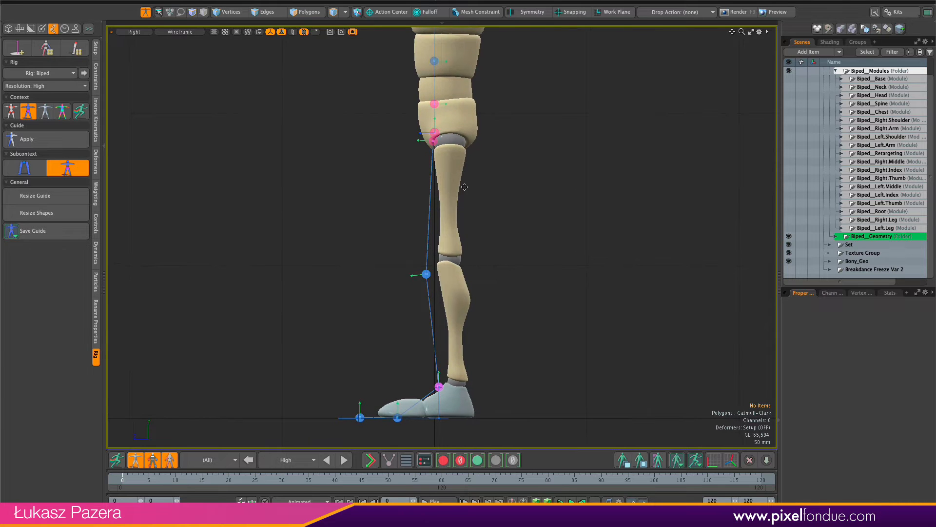
Step: Select all 51 Bony_Geo mesh items from the Scene list
left_click(858, 261)
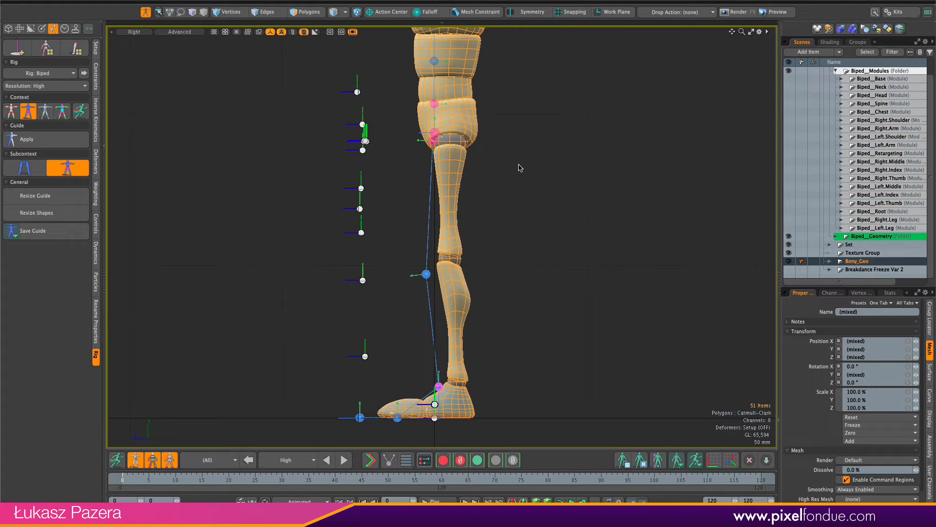
mouse_move(488, 187)
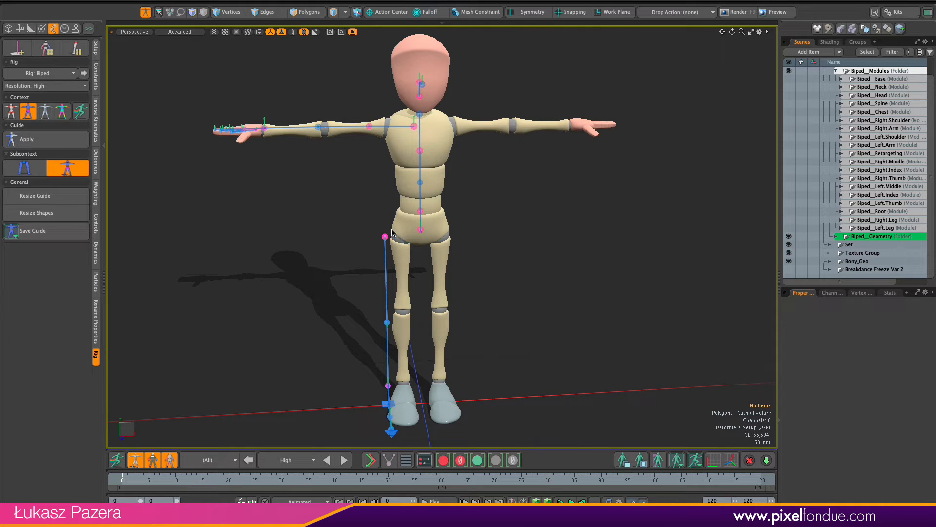
mouse_move(394, 239)
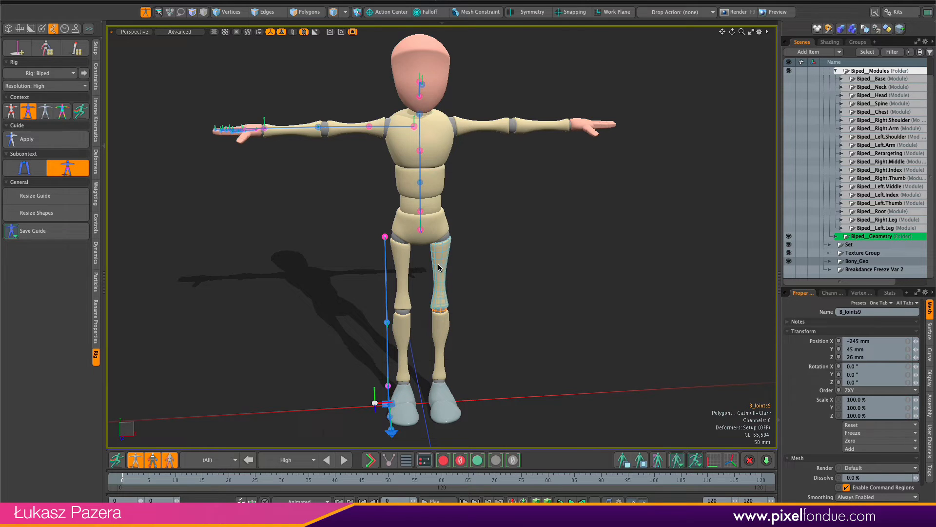
left_click(438, 242)
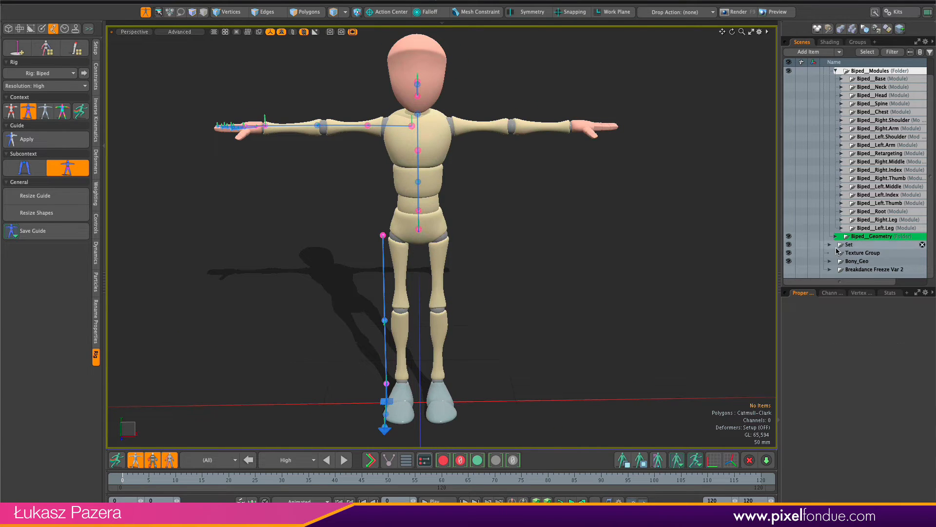
Step: Select all Bony_Geo mesh parts and center each part on its bounding box
left_click(857, 261)
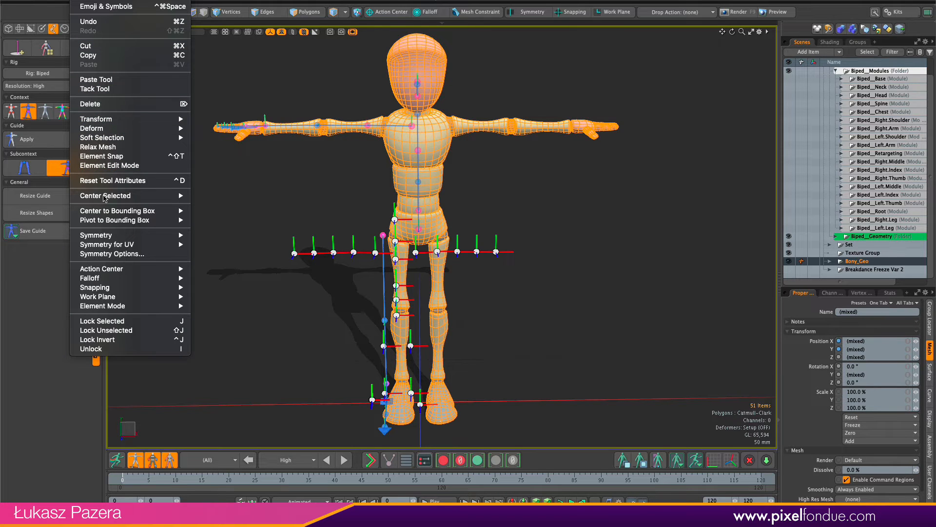
mouse_move(118, 210)
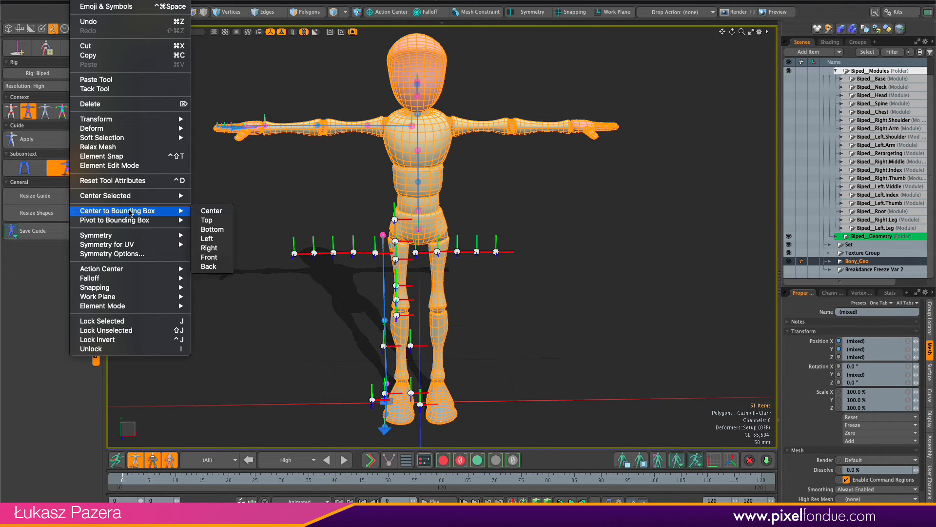
left_click(212, 215)
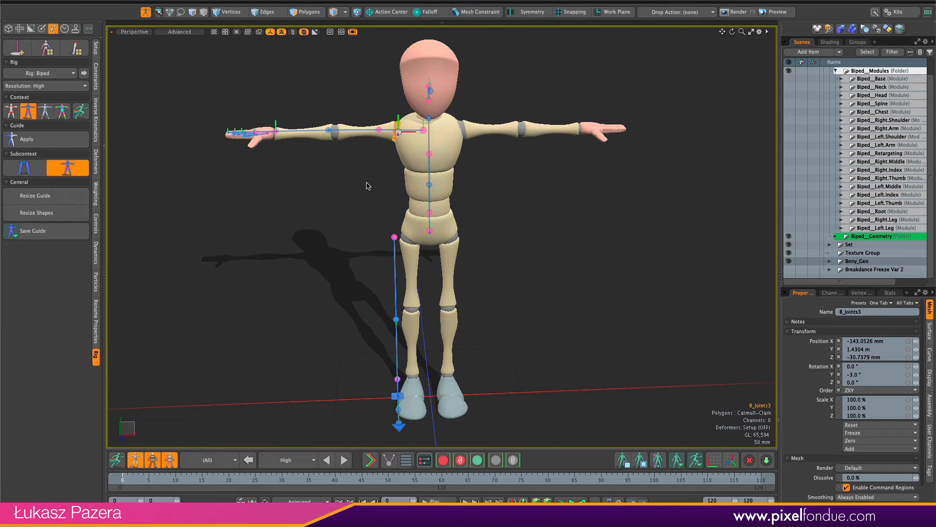
Step: In Front view, raise the root guide into the pelvis and lift the lower spine guides to the waist
left_click(133, 32)
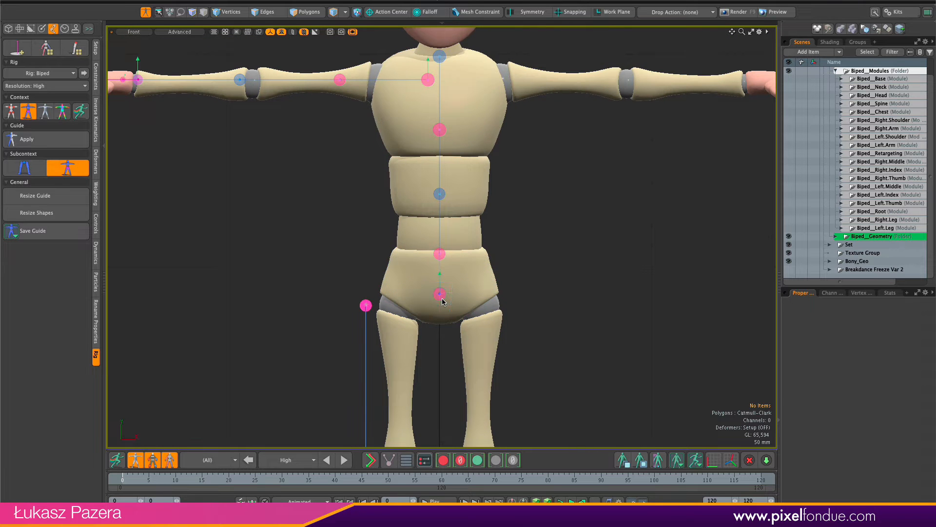
left_click(439, 292)
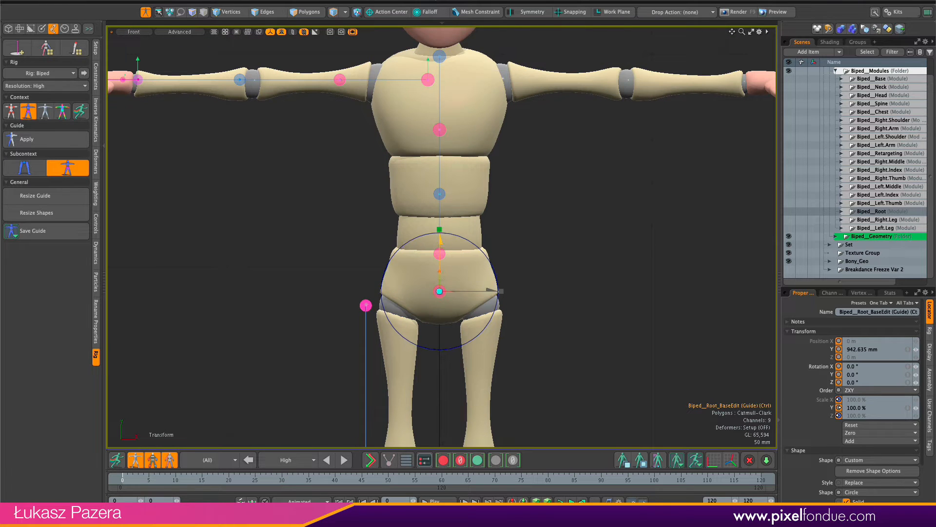
left_click_drag(439, 292, 439, 281)
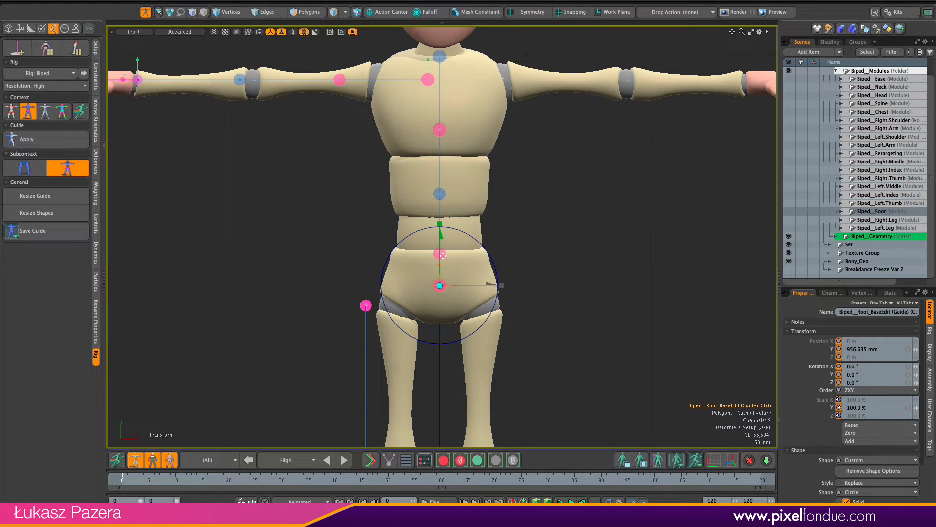
left_click(439, 252)
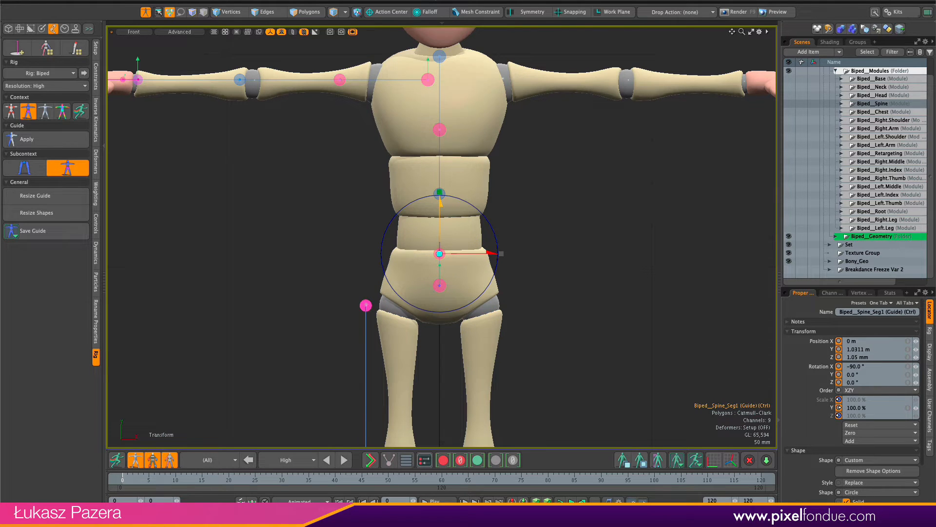
left_click_drag(440, 253, 442, 251)
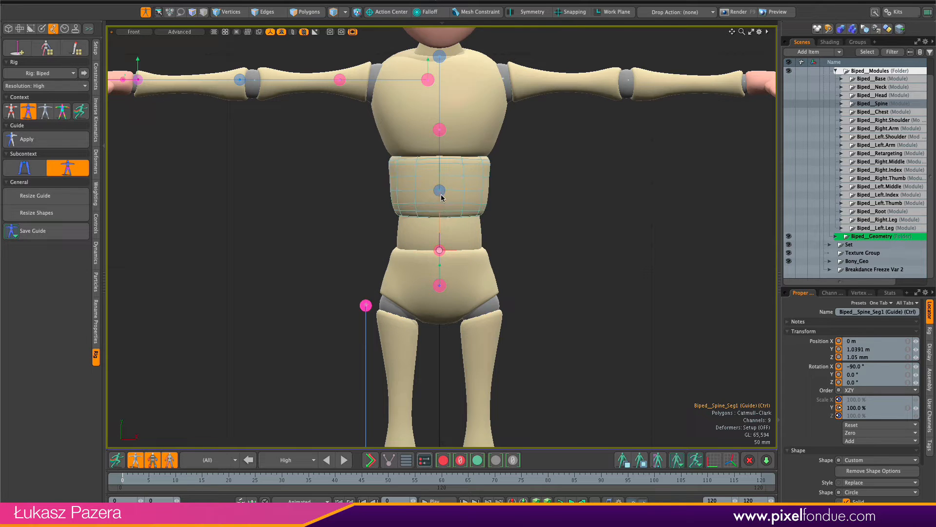
left_click(439, 190)
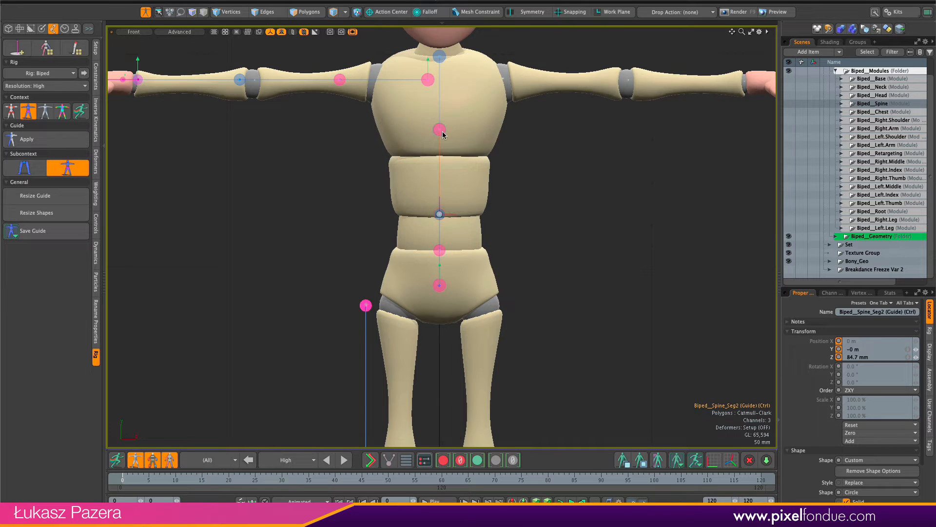
left_click(439, 129)
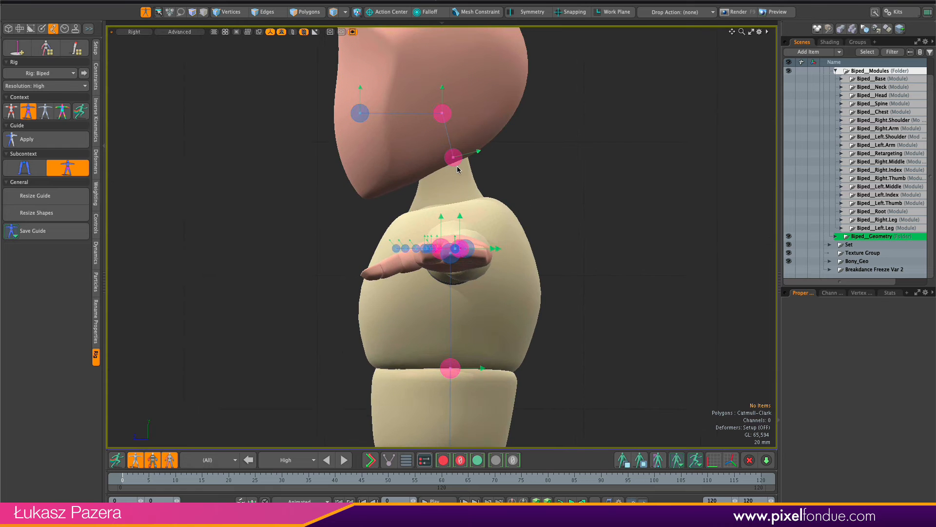
Step: Drag the neck guide along the neck and the head guide inside the skull
left_click(454, 156)
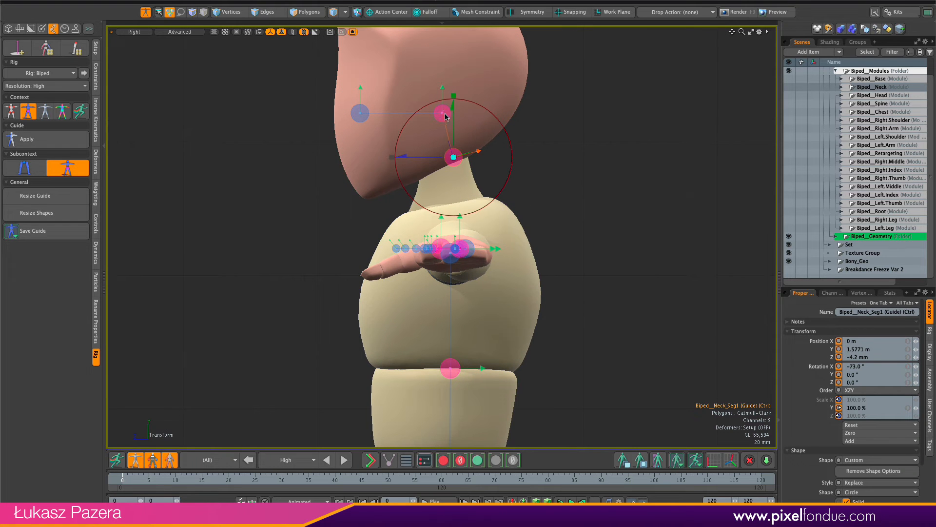
left_click_drag(454, 157, 452, 160)
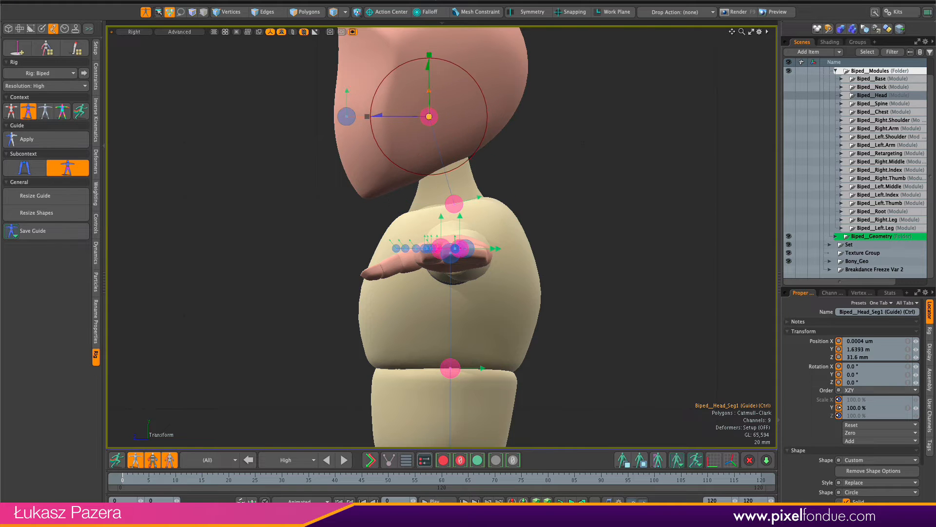
left_click_drag(426, 116, 436, 135)
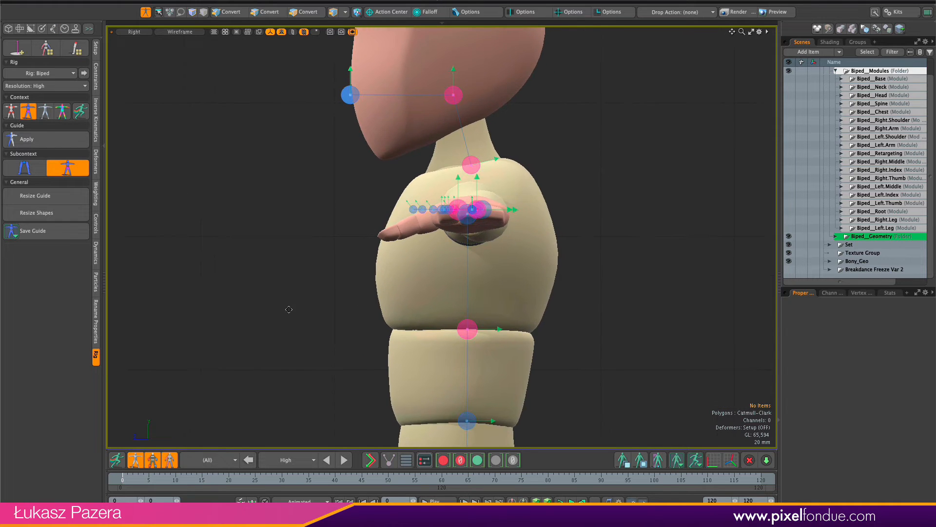
left_click_drag(444, 239, 338, 224)
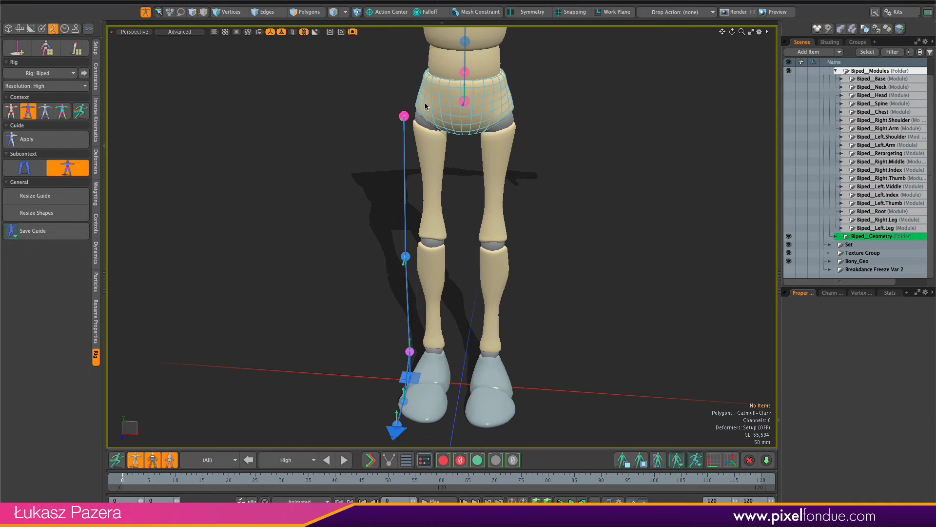
Step: Set Drop Action to (none) so guides drop without any action
left_click(675, 11)
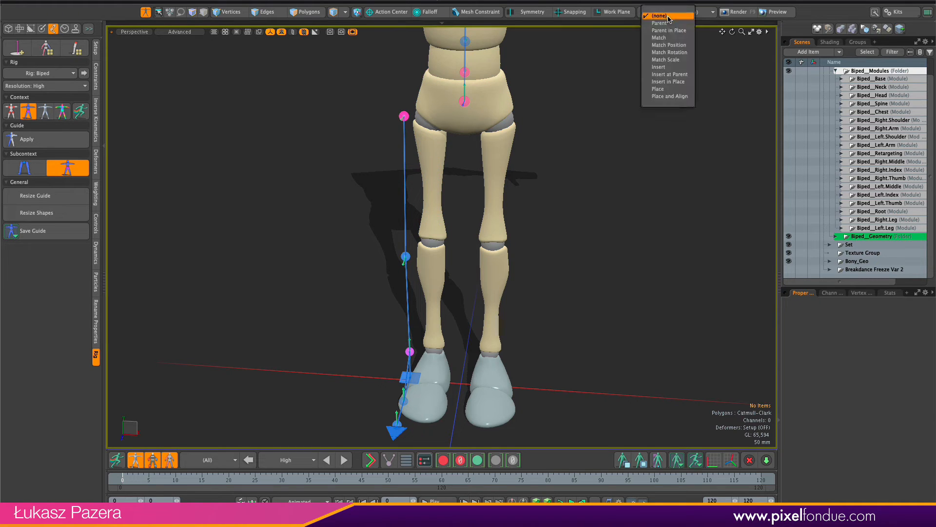
left_click(668, 44)
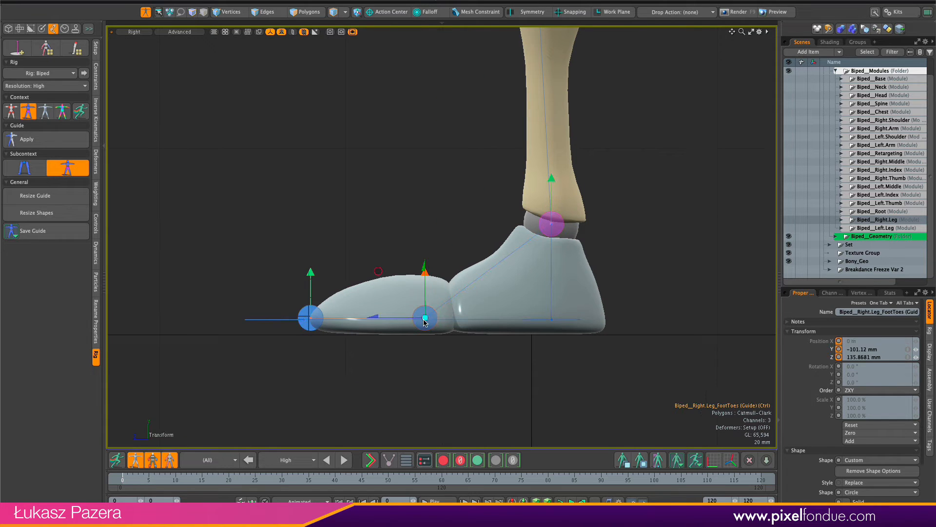
Step: Orbit around the right foot to check the heel, toe and tip guides
left_click_drag(423, 316, 454, 313)
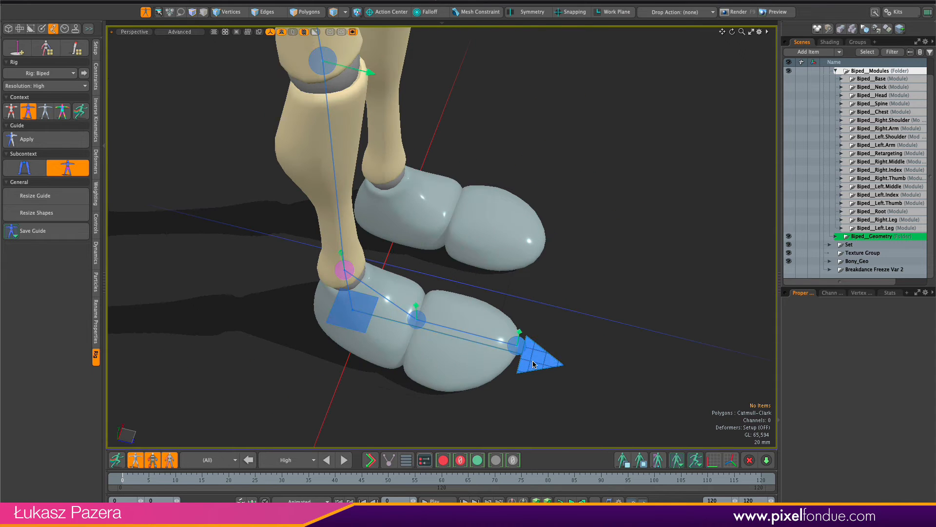
left_click(534, 356)
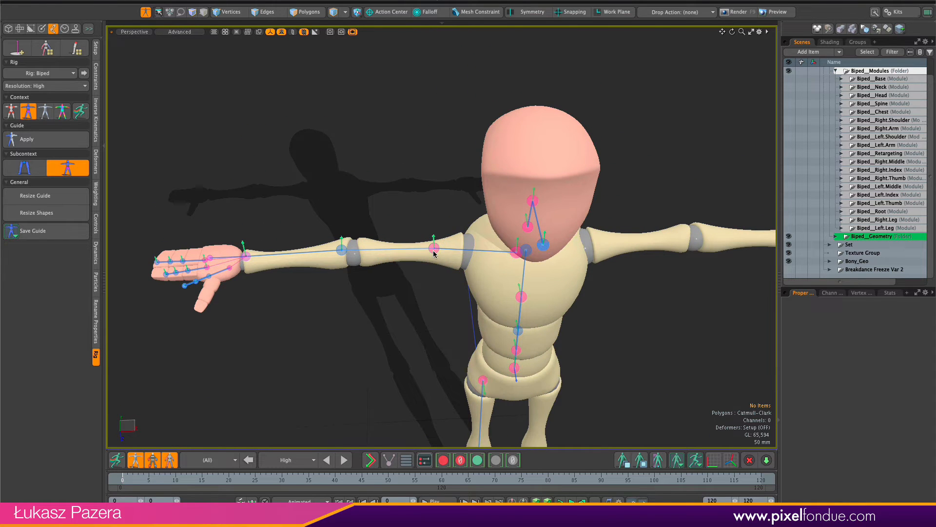
Step: Set Drop Action to Match Position and snap the right arm guide onto its mesh piece
left_click(677, 12)
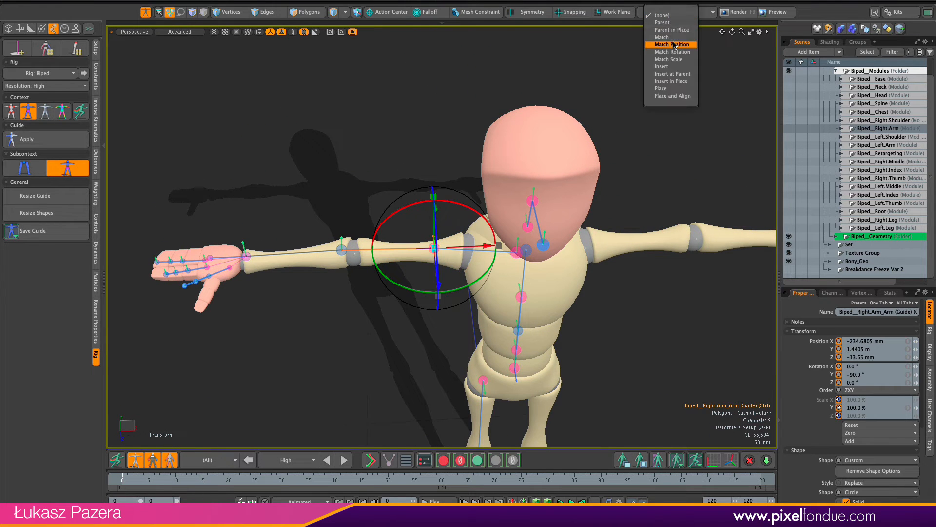
left_click(671, 44)
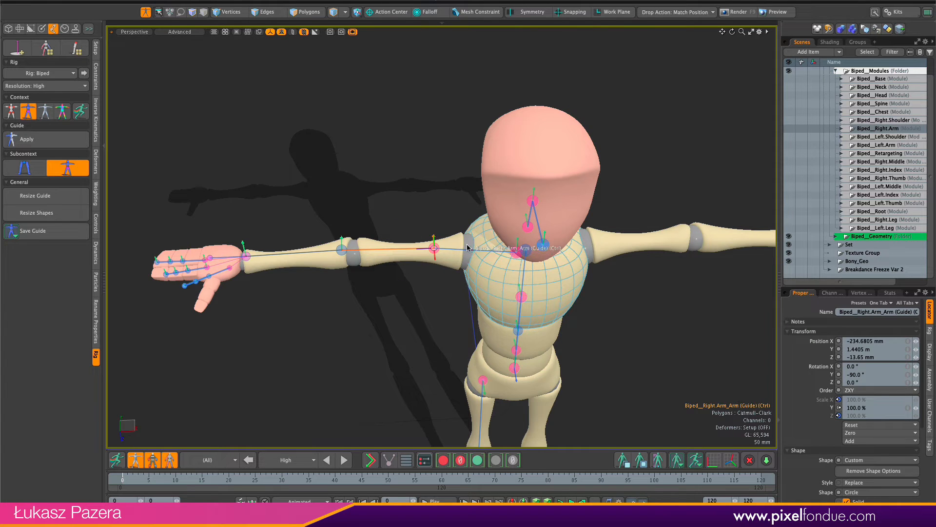
left_click_drag(451, 248, 368, 252)
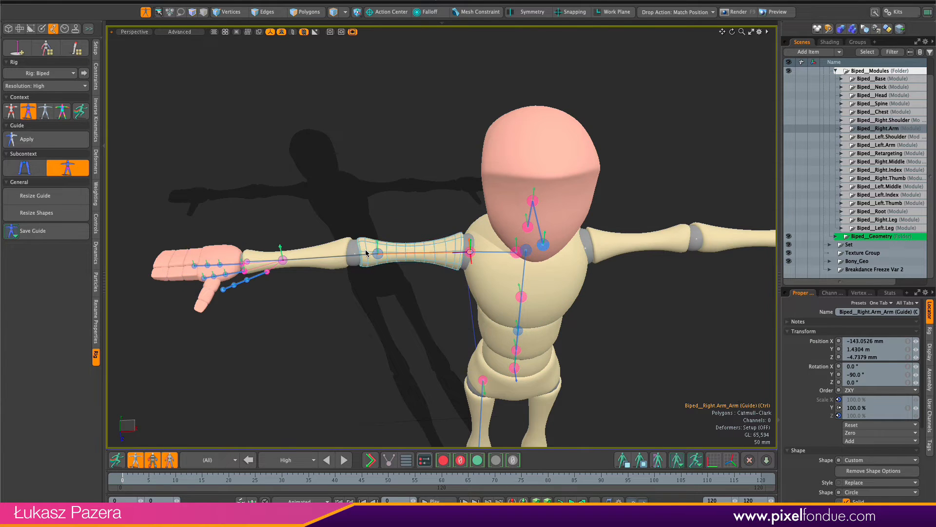
left_click(379, 254)
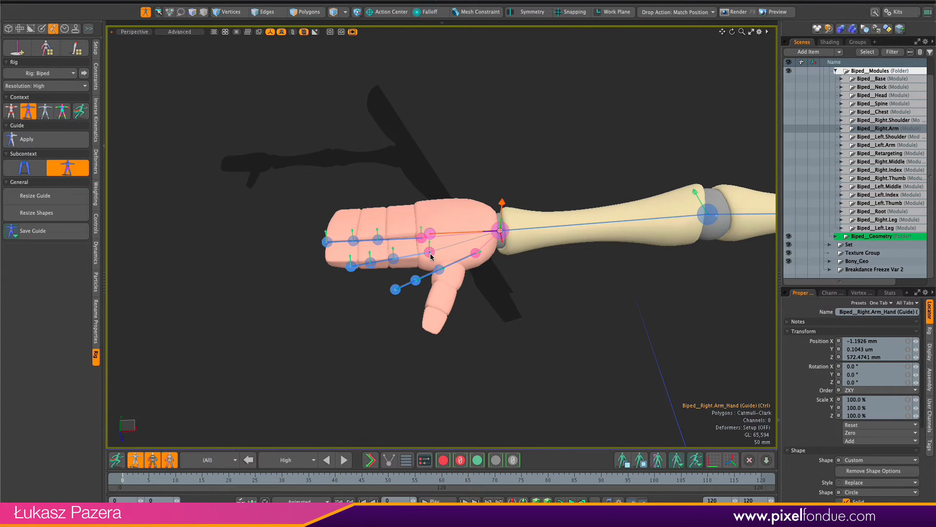
Step: Begin dropping the right index and middle finger guides onto their finger segments
left_click(404, 244)
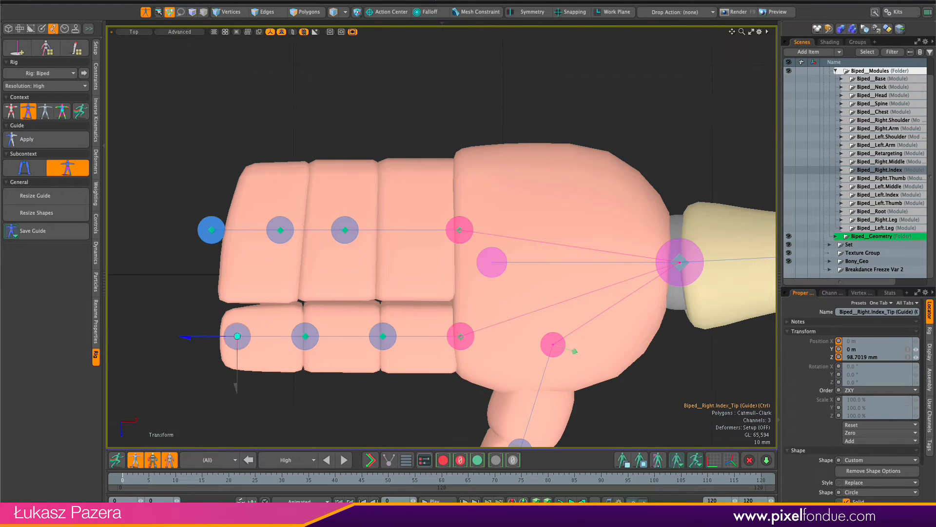
Step: Orbit to the right hand and rotate the thumb base guide to follow the thumb
left_click(212, 230)
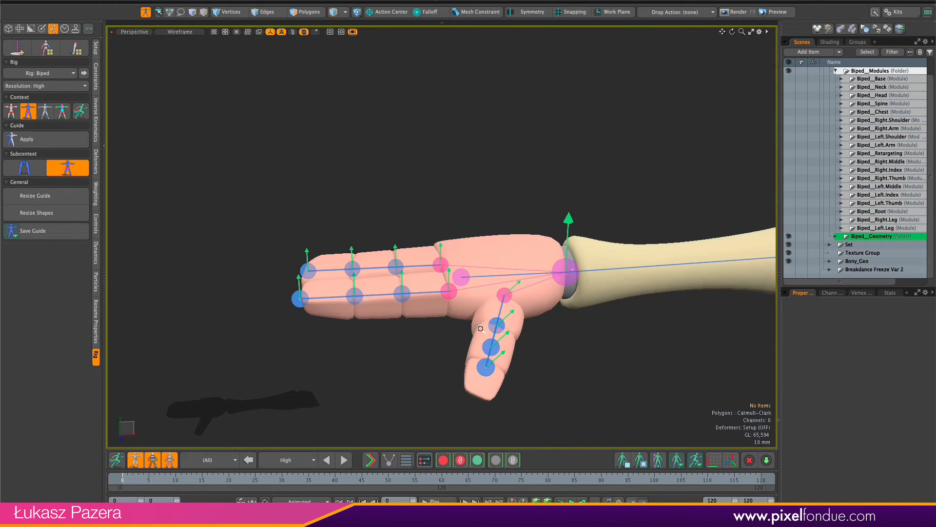
left_click_drag(480, 328, 502, 311)
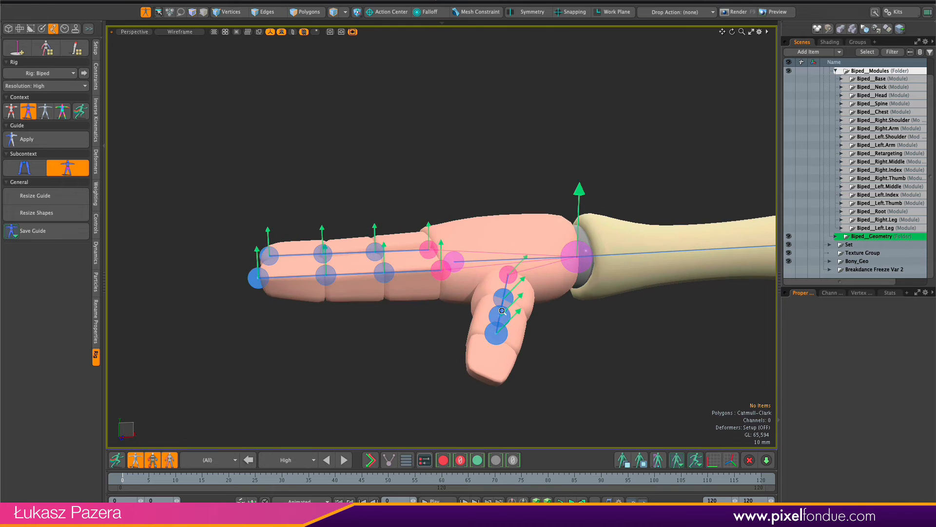
left_click(493, 263)
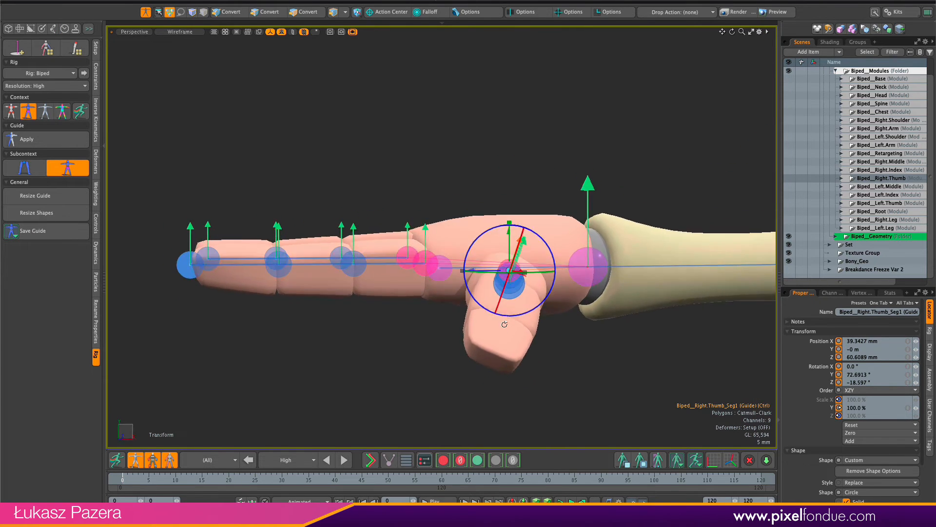
left_click_drag(508, 268, 496, 344)
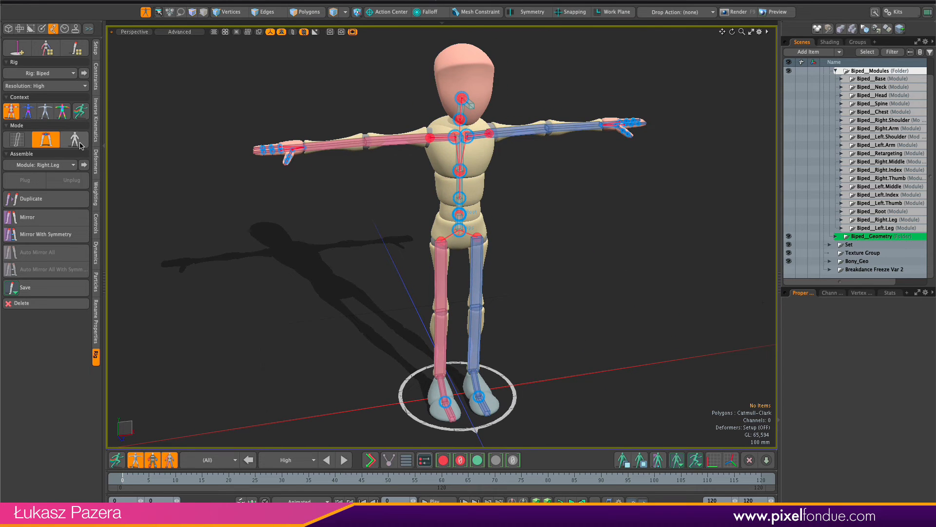
Step: Switch the rig Context through Animate and back to Setup mode
left_click(74, 140)
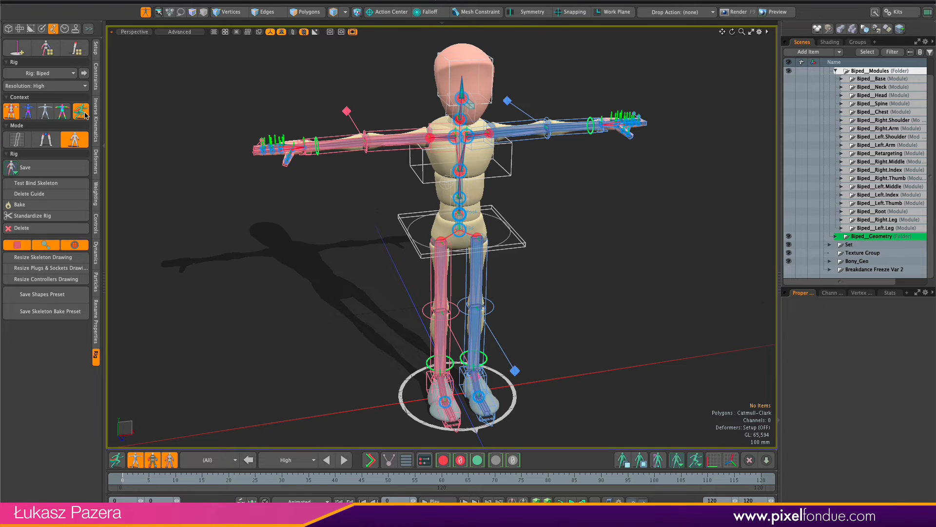
left_click(78, 111)
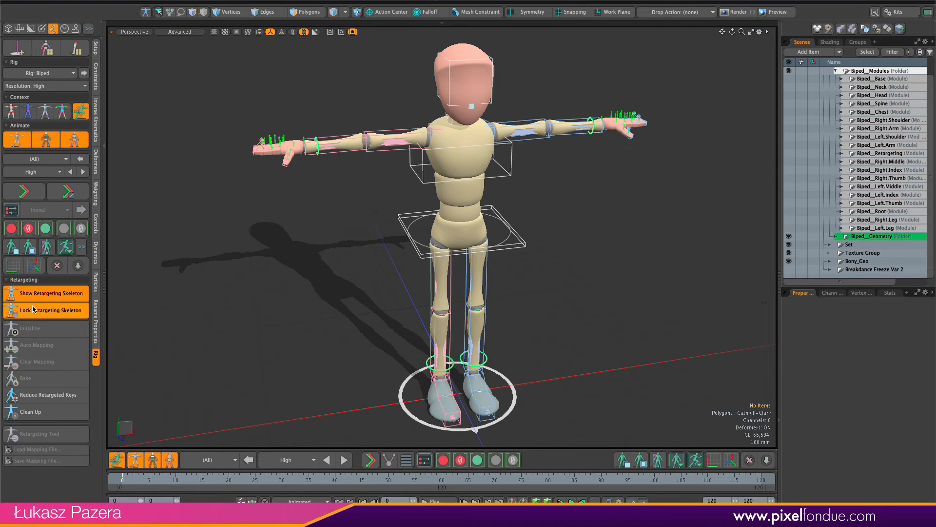
left_click(52, 293)
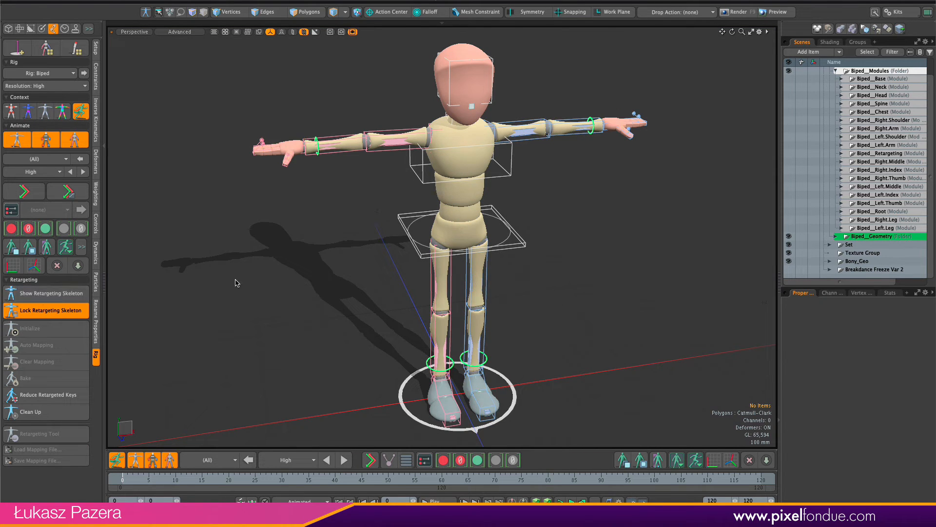
left_click(10, 111)
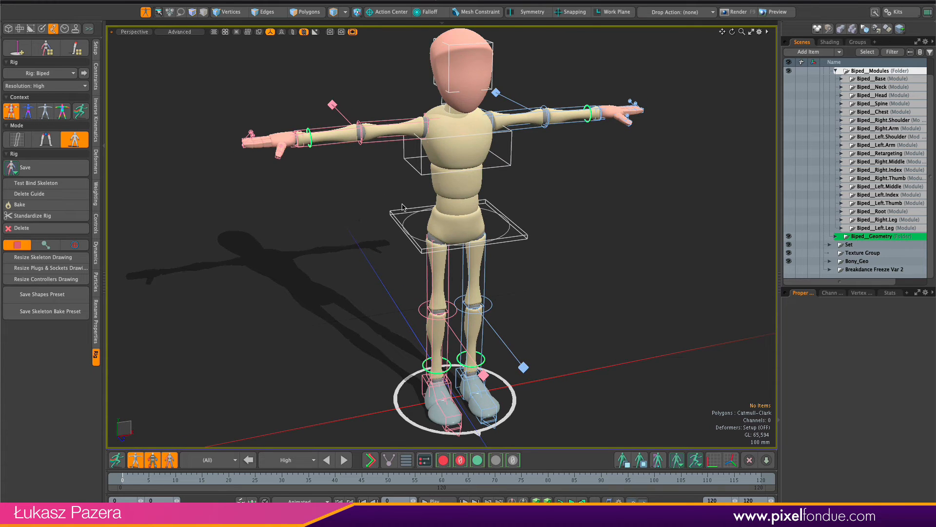
mouse_move(383, 197)
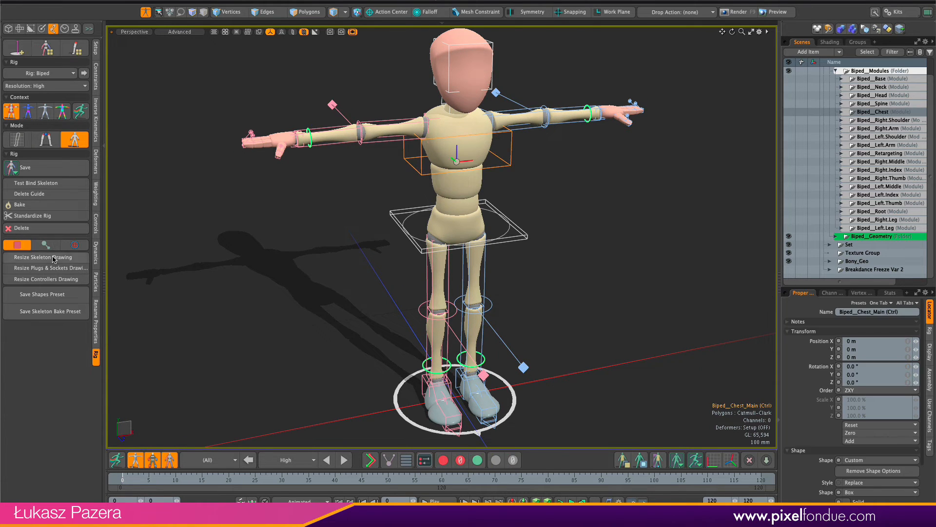
Step: Resize the controller shapes to fit the mannequin, then set the rig Context back to Animate
left_click(45, 279)
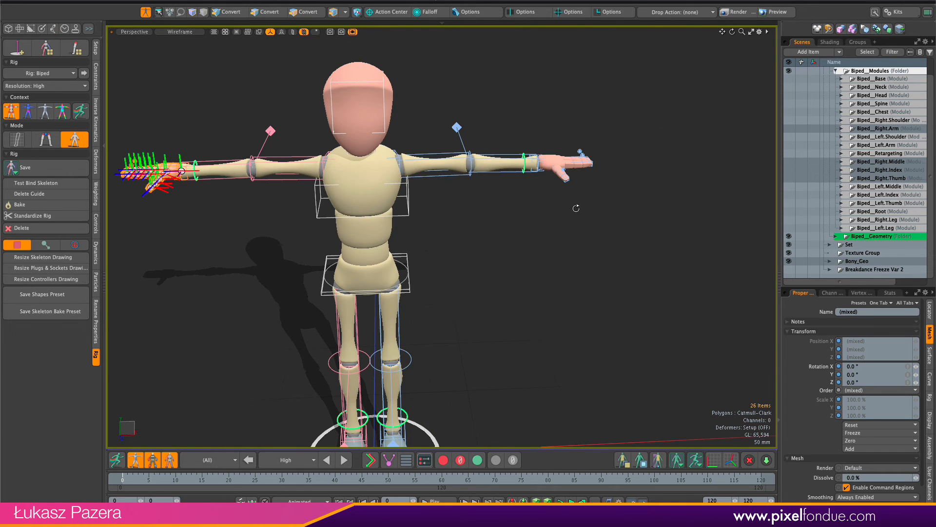
left_click(45, 279)
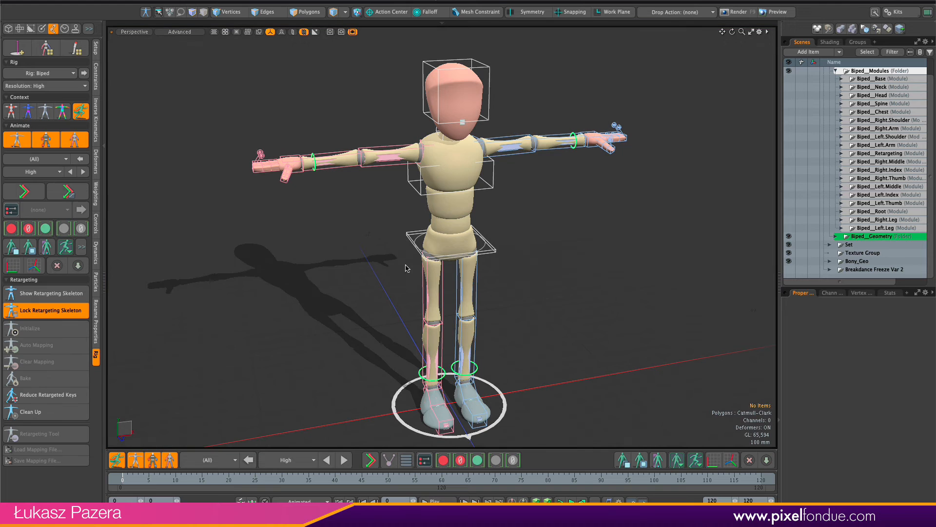
left_click(447, 241)
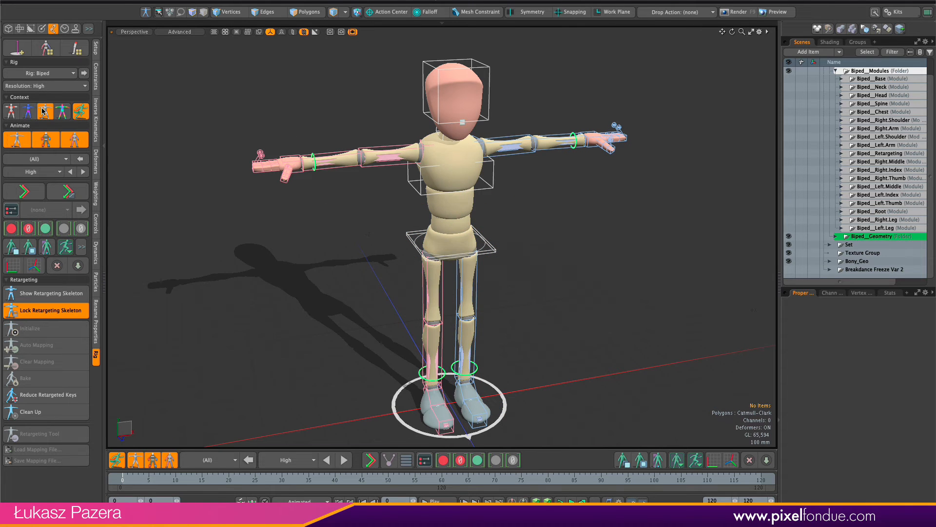
Step: Auto-attach the Bony_Geo body-part meshes to the biped rig as rigid meshes
left_click(45, 111)
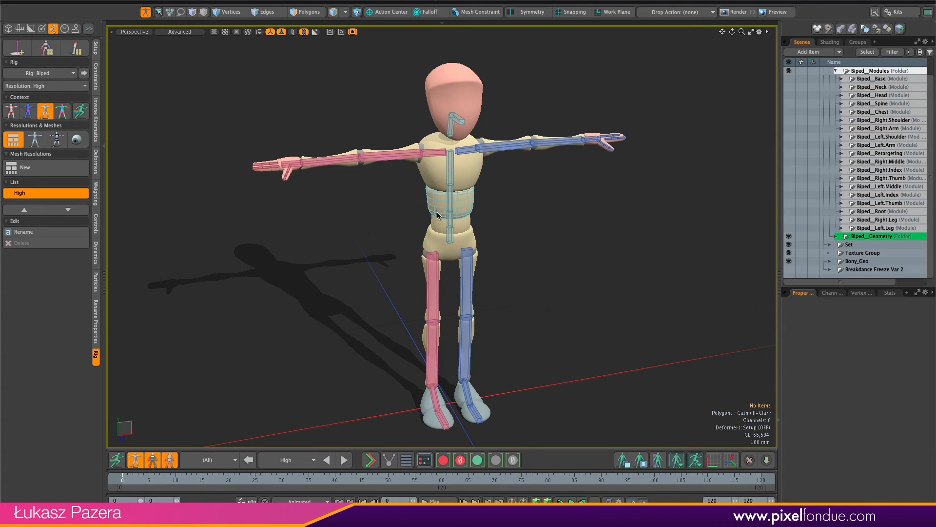
mouse_move(439, 214)
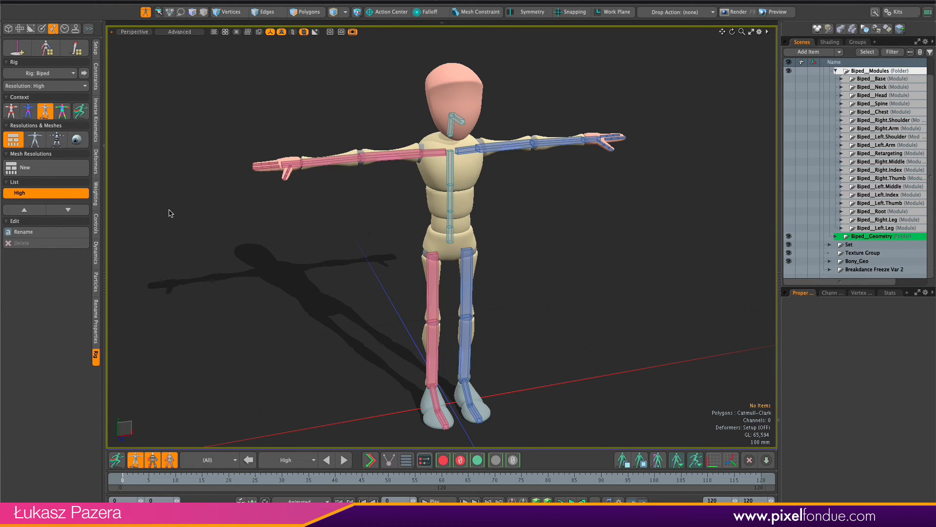
left_click(77, 139)
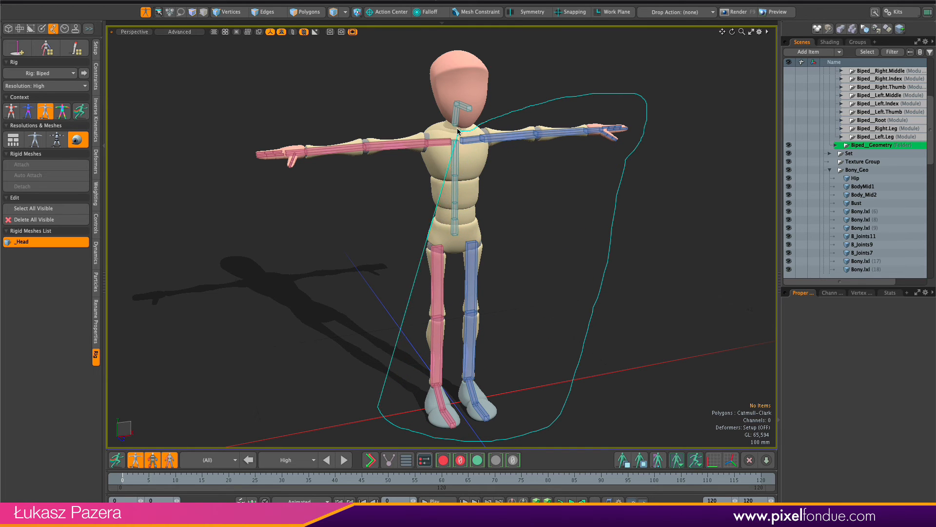
left_click(33, 207)
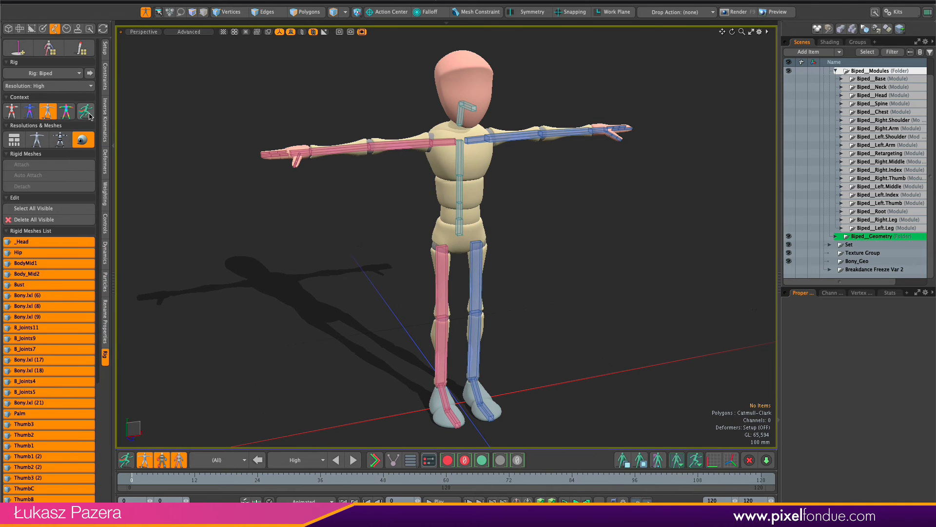
Step: Set the rig context to Animate and show the retargeting skeleton
left_click(85, 112)
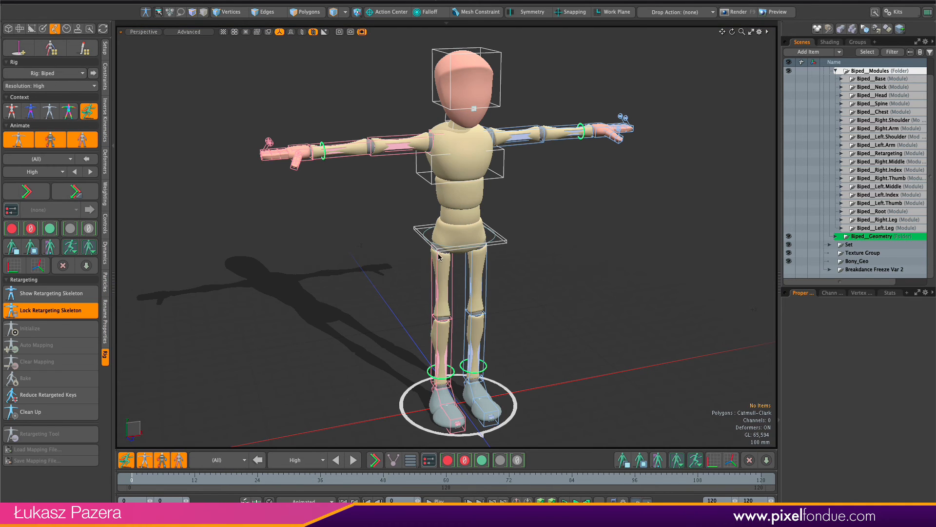
left_click(466, 237)
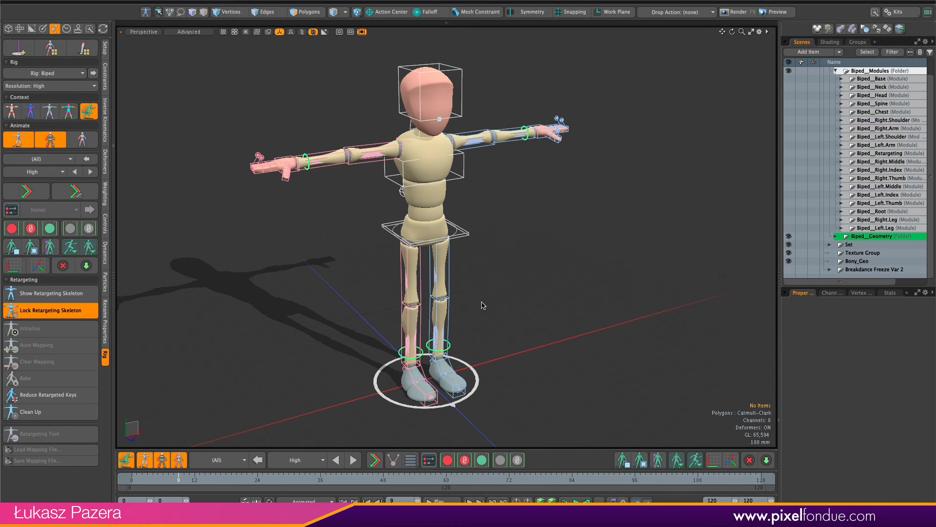
mouse_move(269, 278)
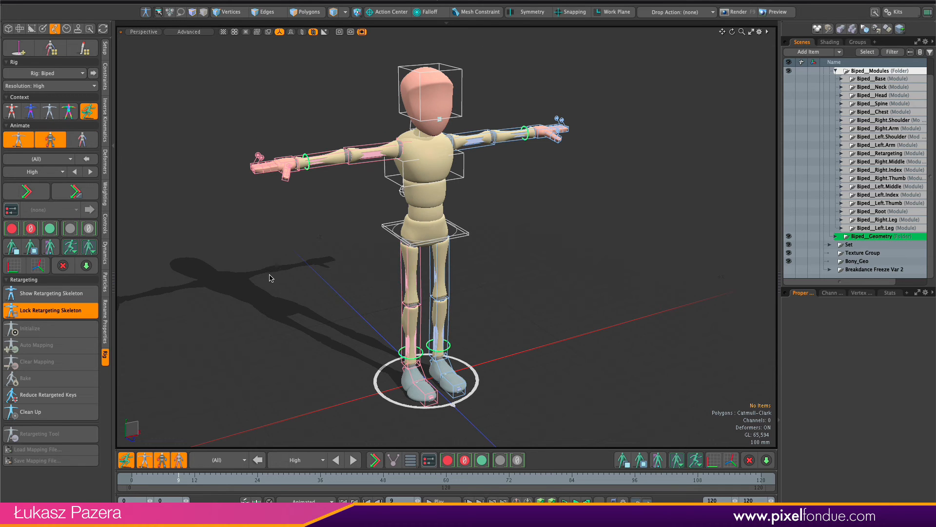
left_click(51, 293)
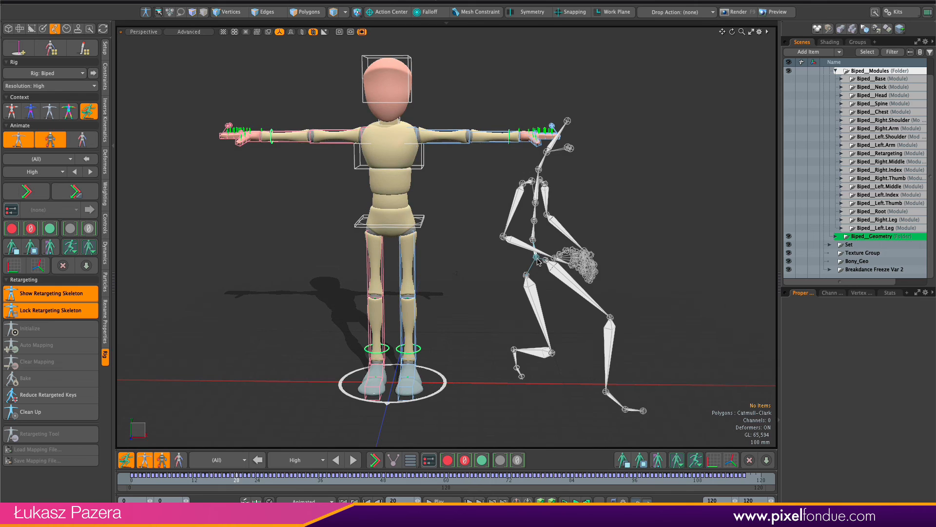
Step: Initialize retargeting with mixamorig:Hips from Breakdance Freeze Var 2 as the source
left_click(538, 260)
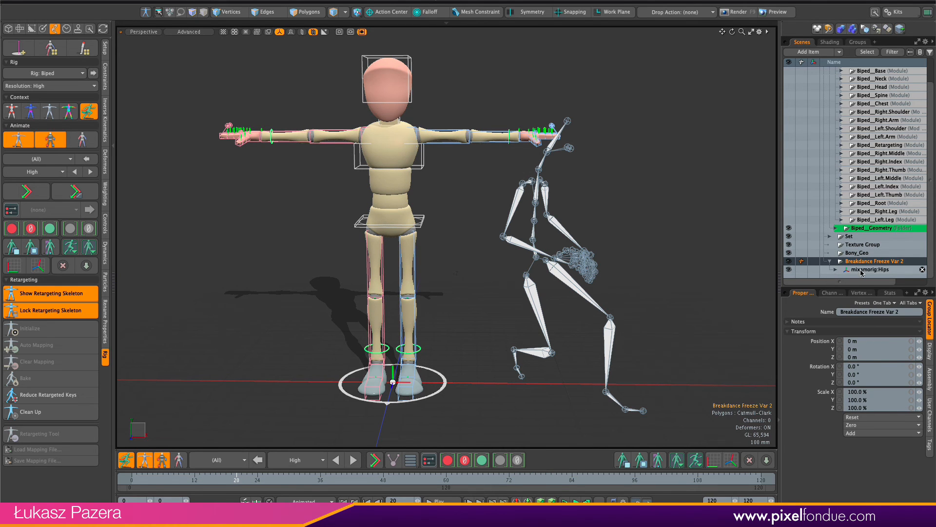
left_click(869, 270)
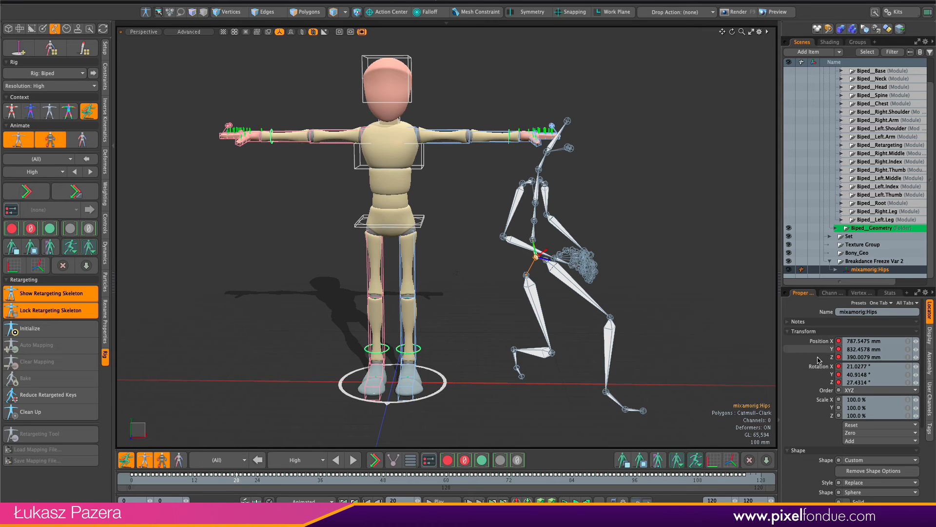
mouse_move(543, 292)
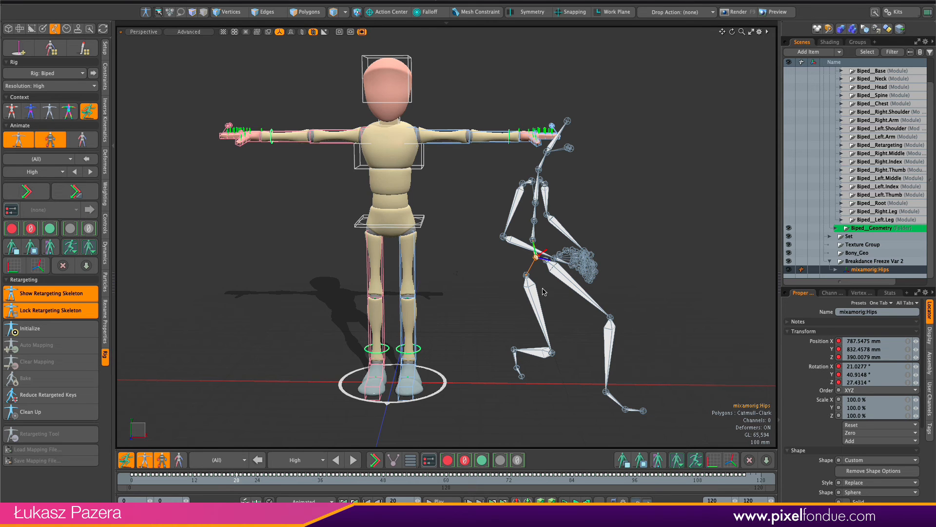
mouse_move(556, 284)
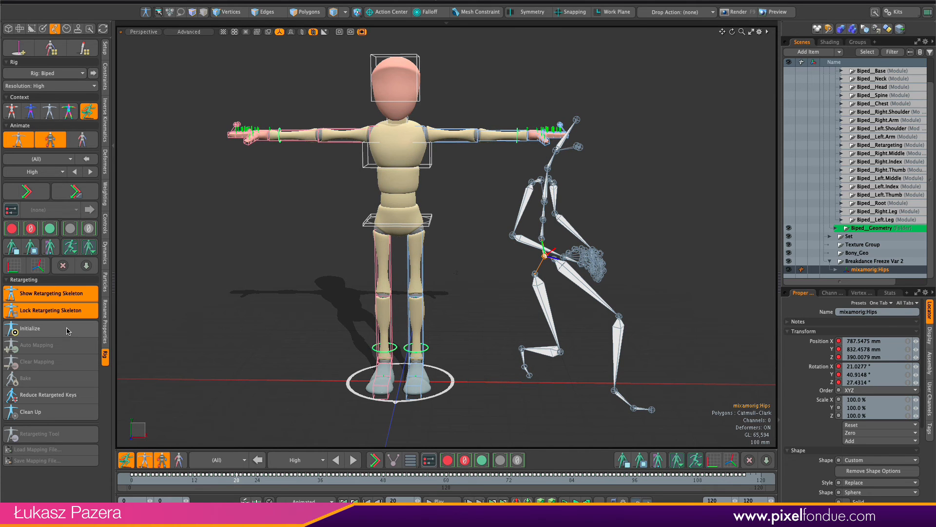
left_click(30, 328)
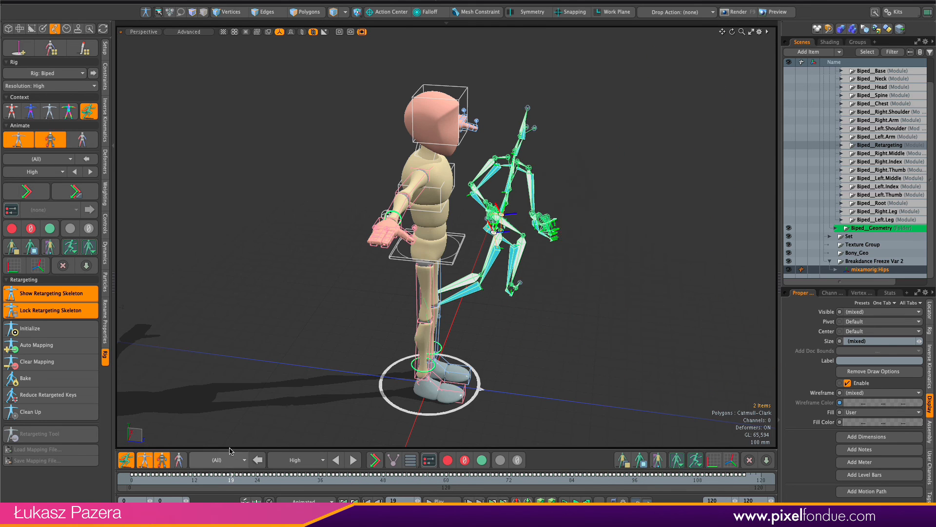
Step: Bake the retargeted motion into action 'BreakDance' over frames 0 to 116
left_click(25, 378)
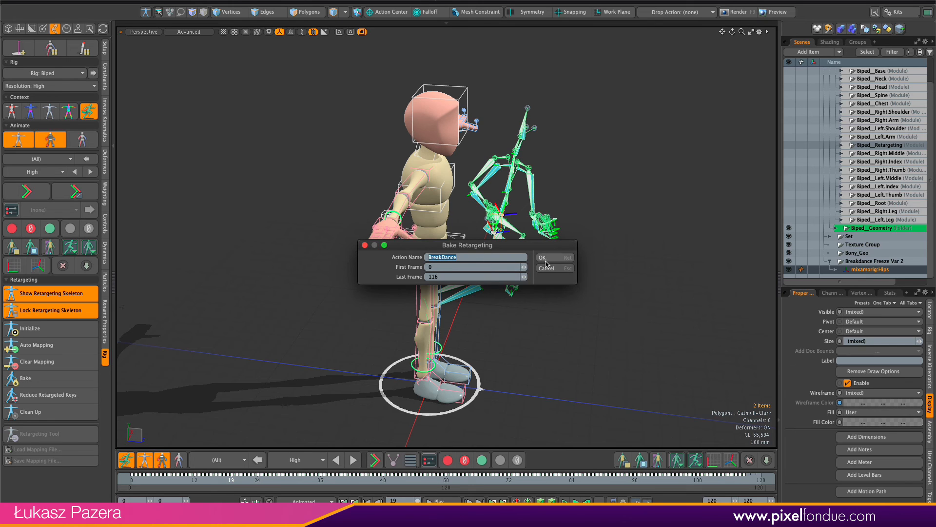
left_click(542, 257)
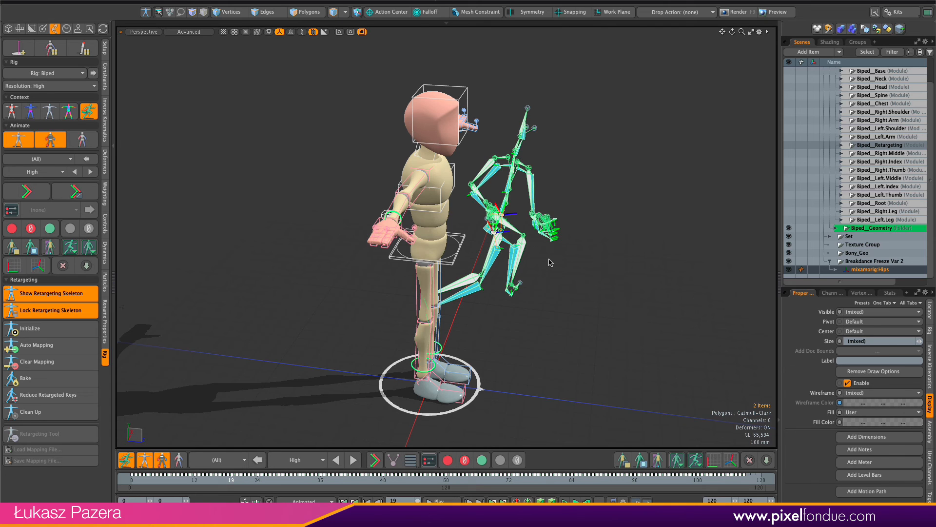
left_click(24, 378)
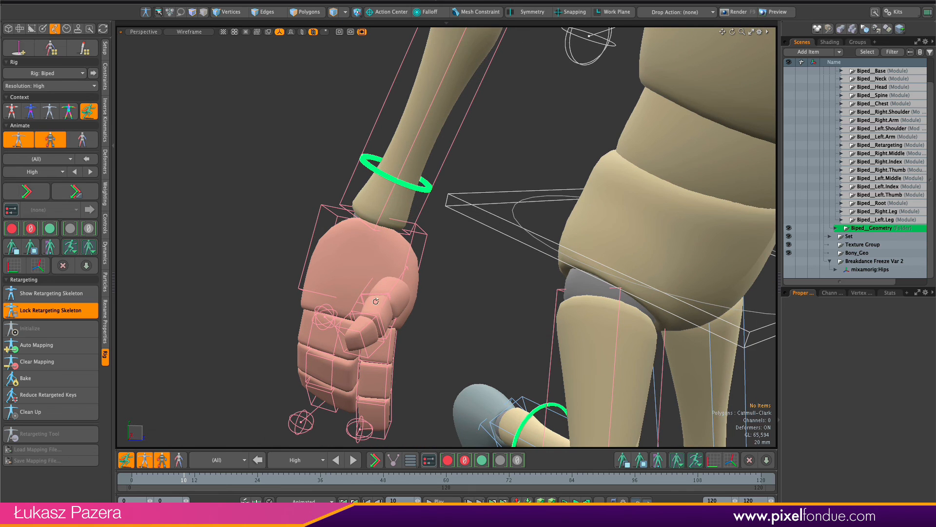
left_click(376, 298)
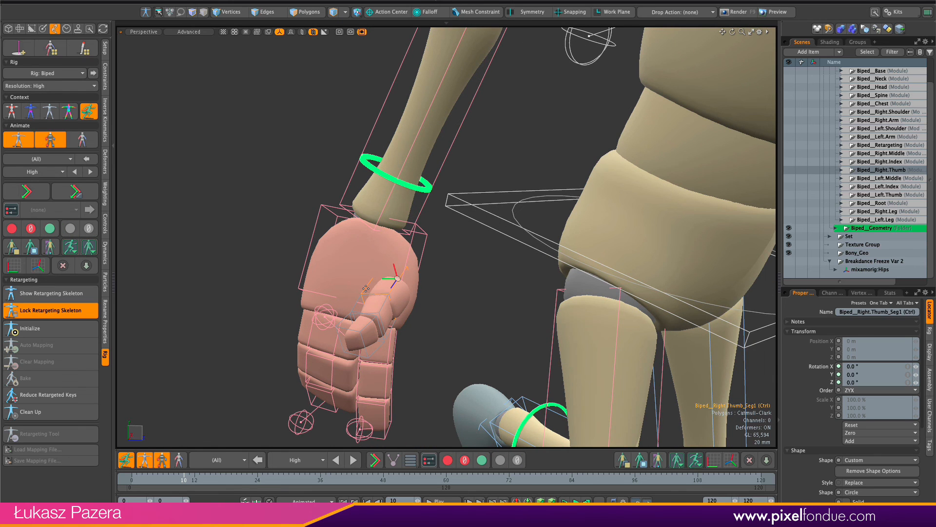